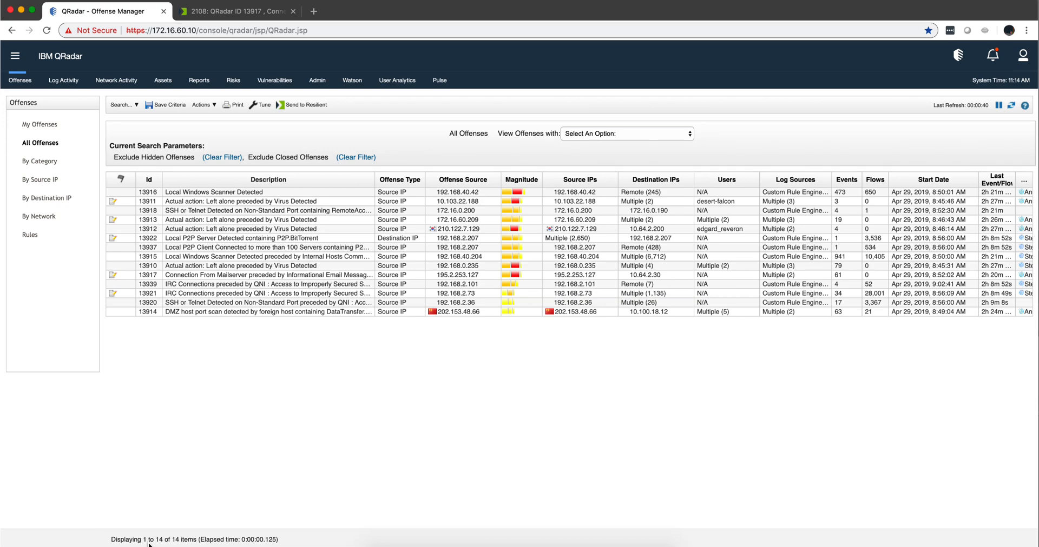
mouse_move(302, 444)
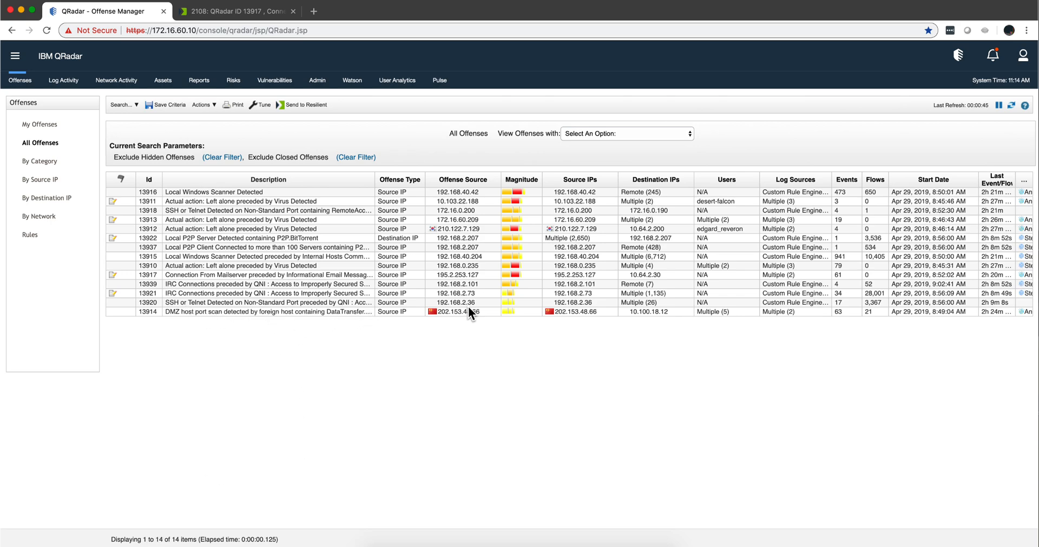
mouse_move(278, 307)
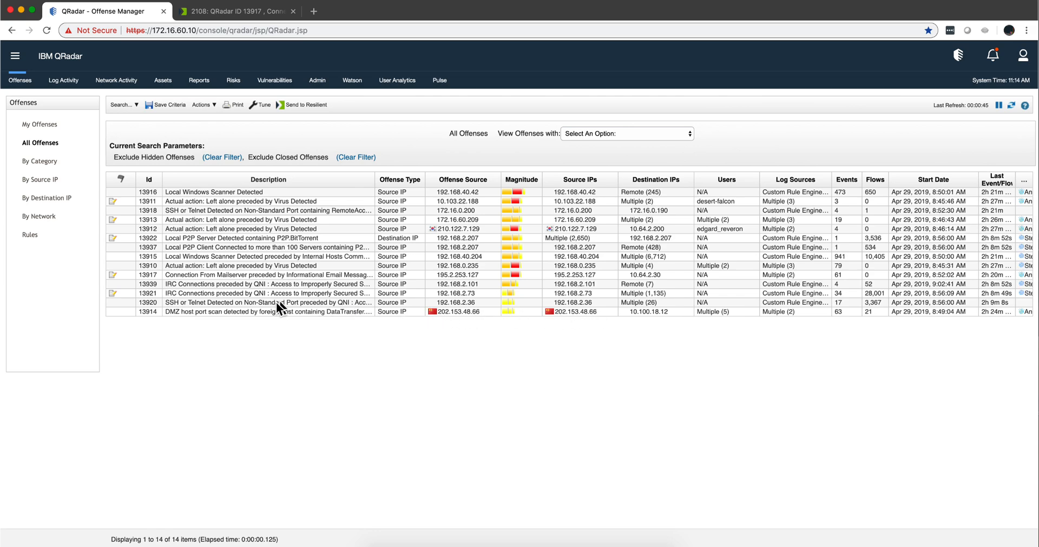
mouse_move(205, 312)
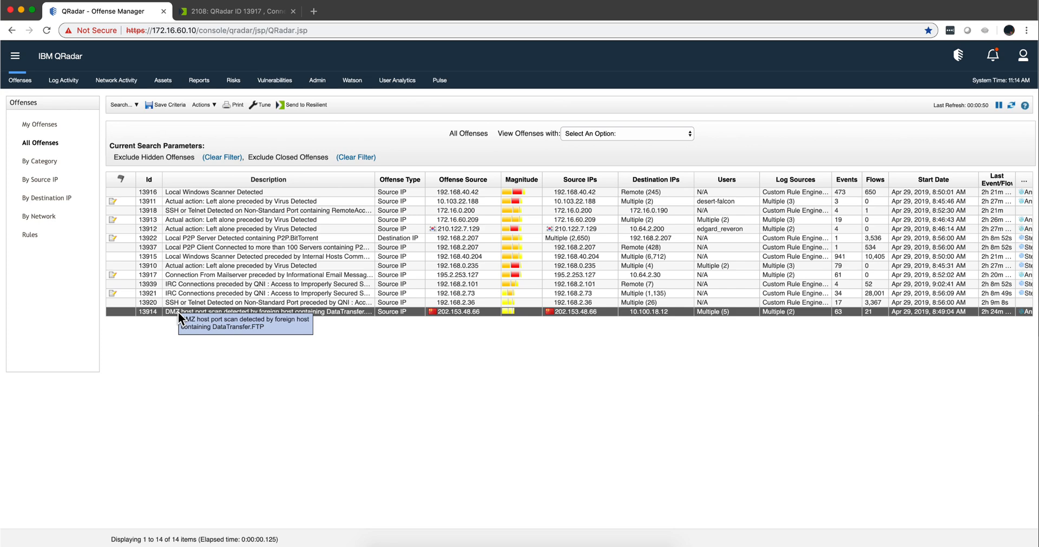
mouse_move(219, 52)
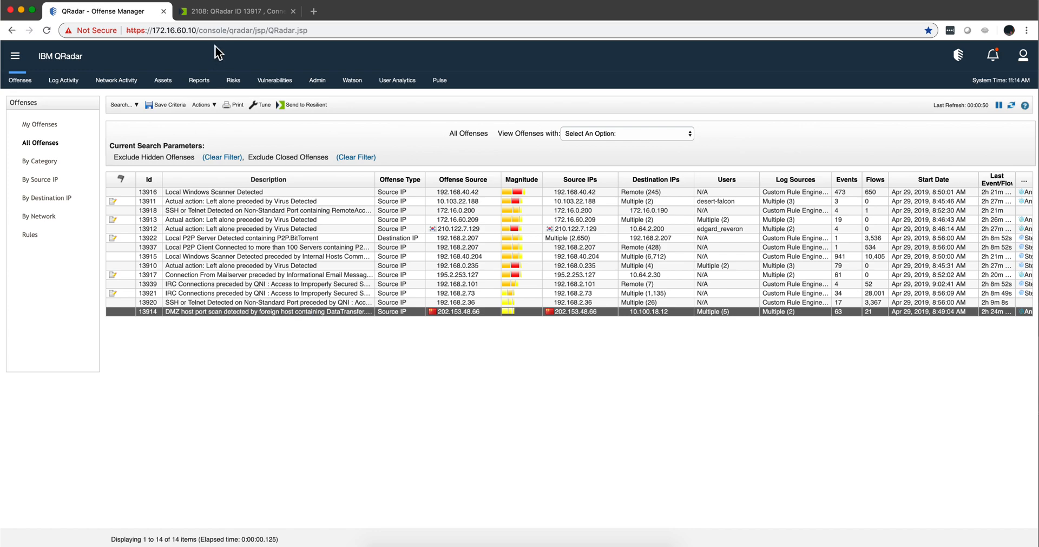
Show Resilient's Customization Settings Workflows list, including the QRadar example and SystemIntrusion workflows
click(235, 11)
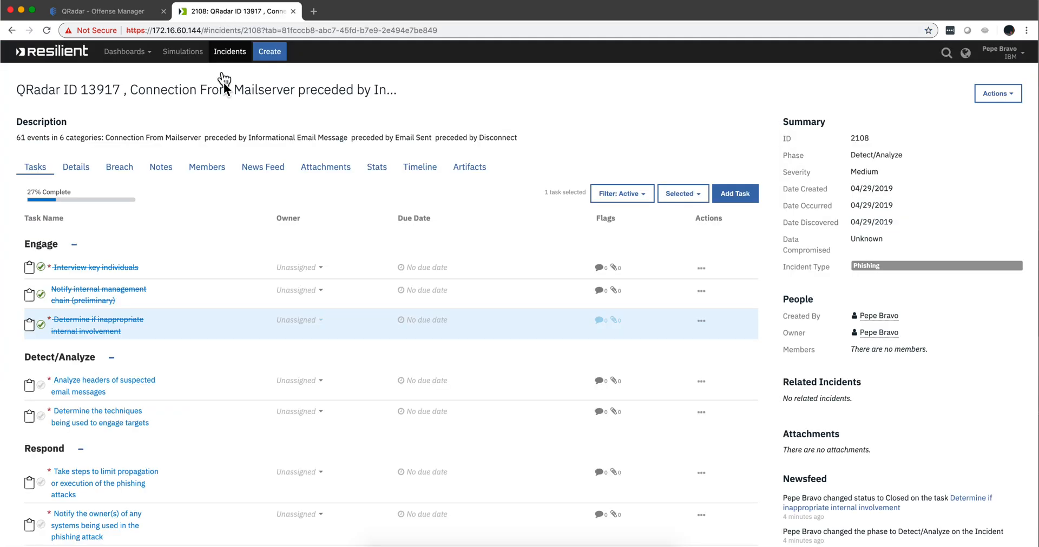
mouse_move(1002, 58)
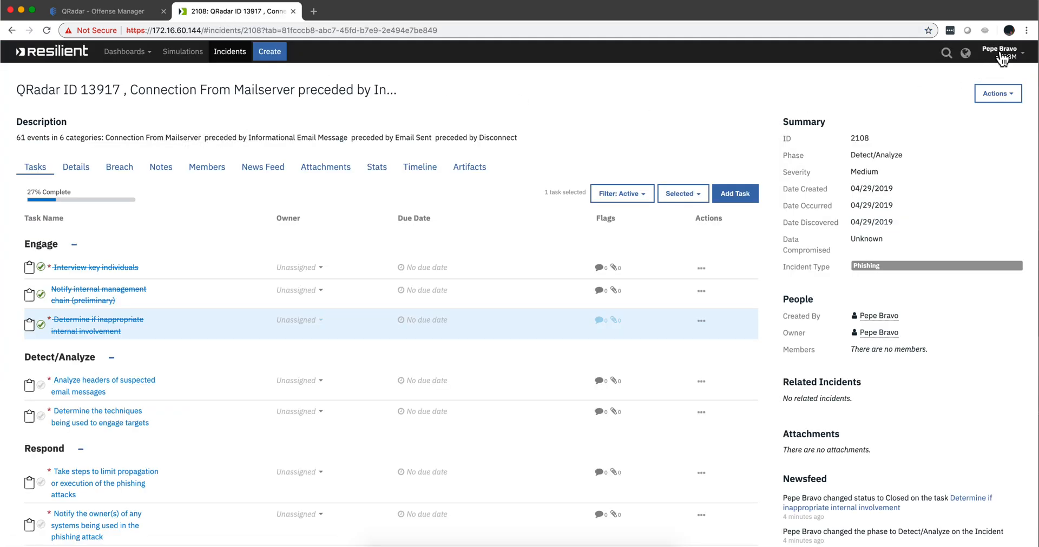
click(998, 50)
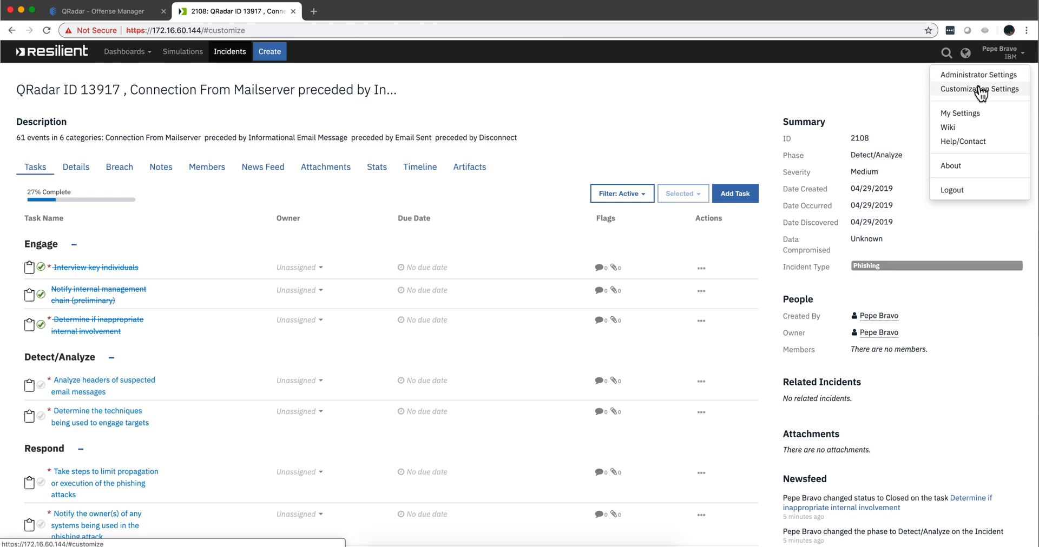
click(978, 88)
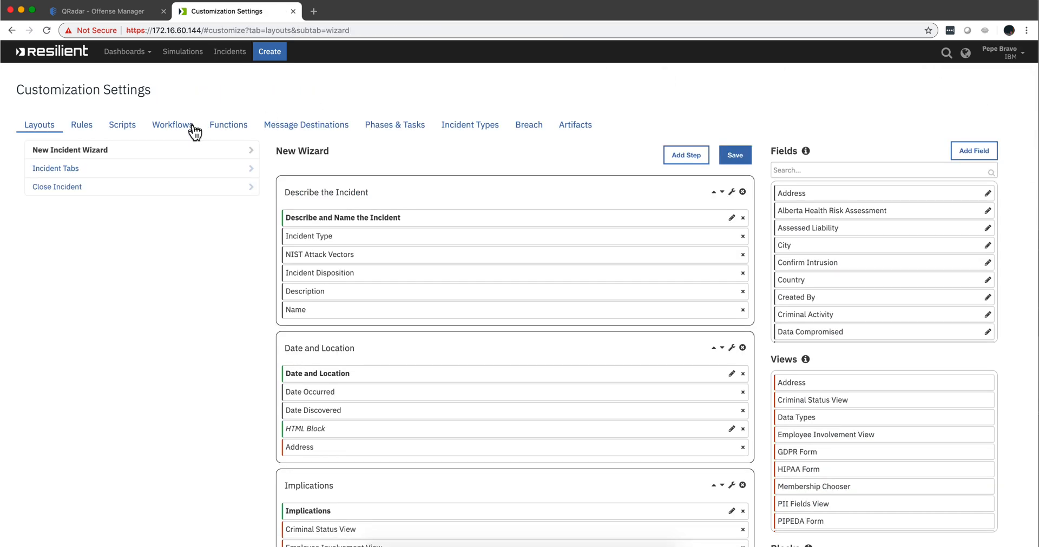
mouse_move(179, 131)
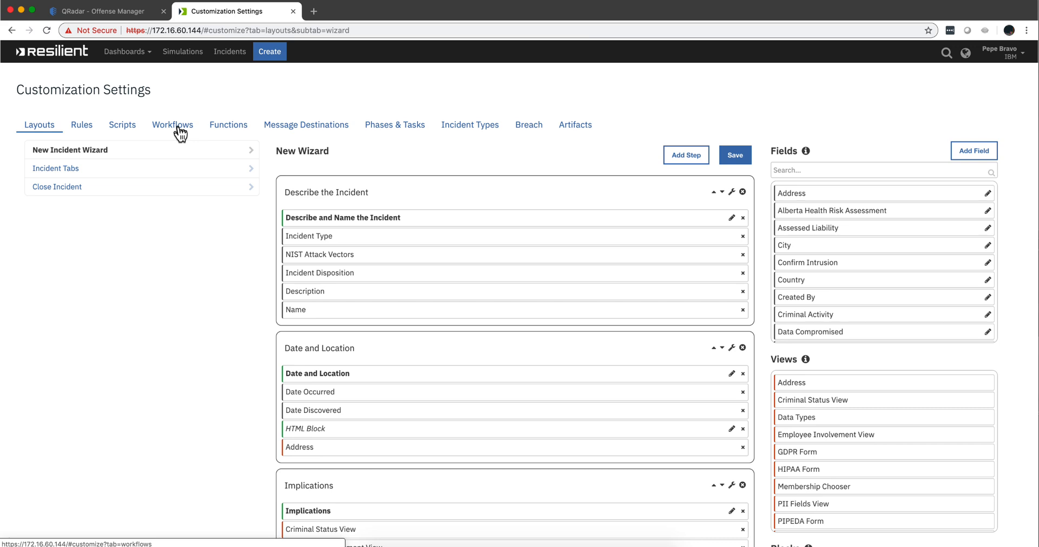
click(173, 125)
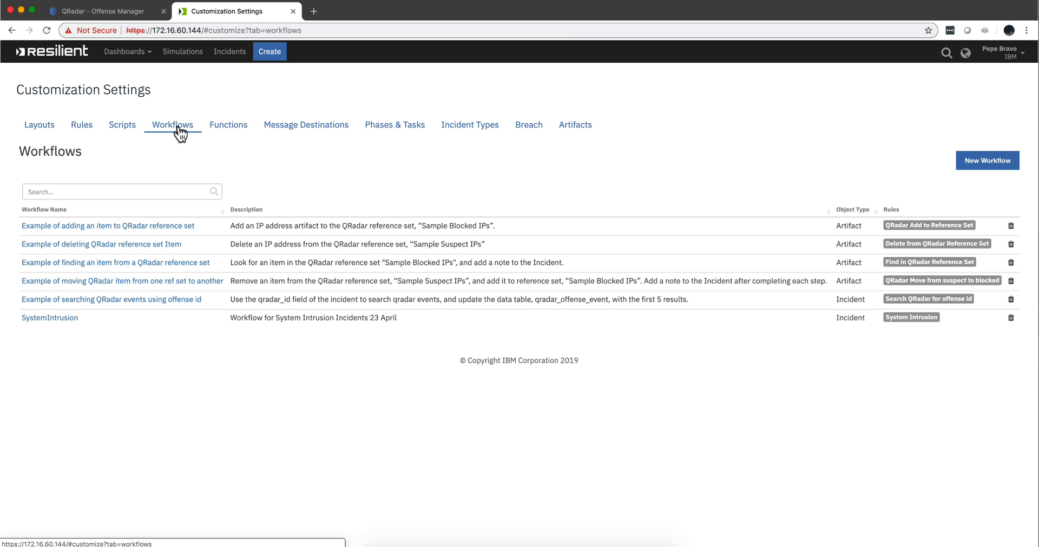
mouse_move(83, 317)
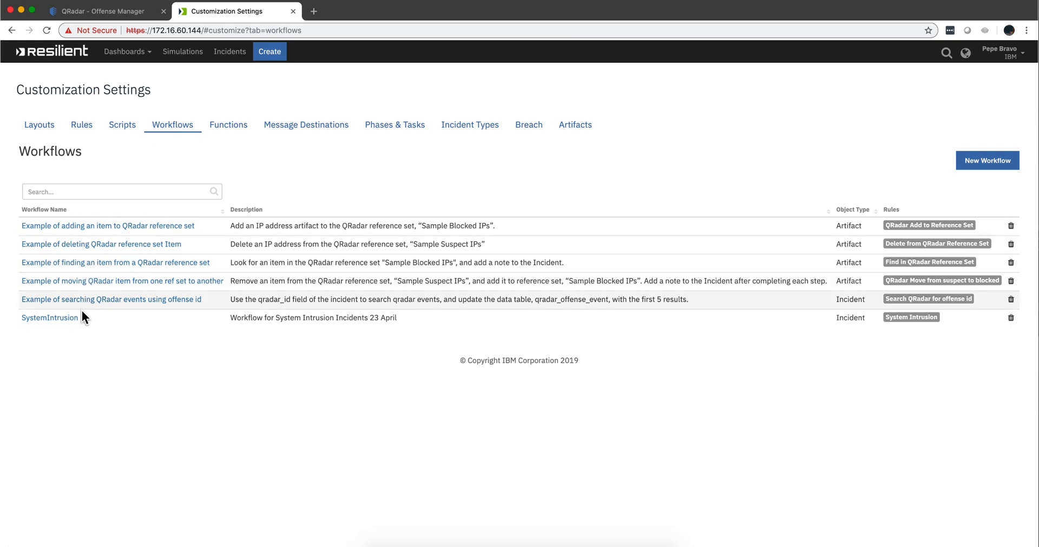
Open the SystemIntrusion workflow diagram from Initial Triage to Close offense and ticket
click(48, 317)
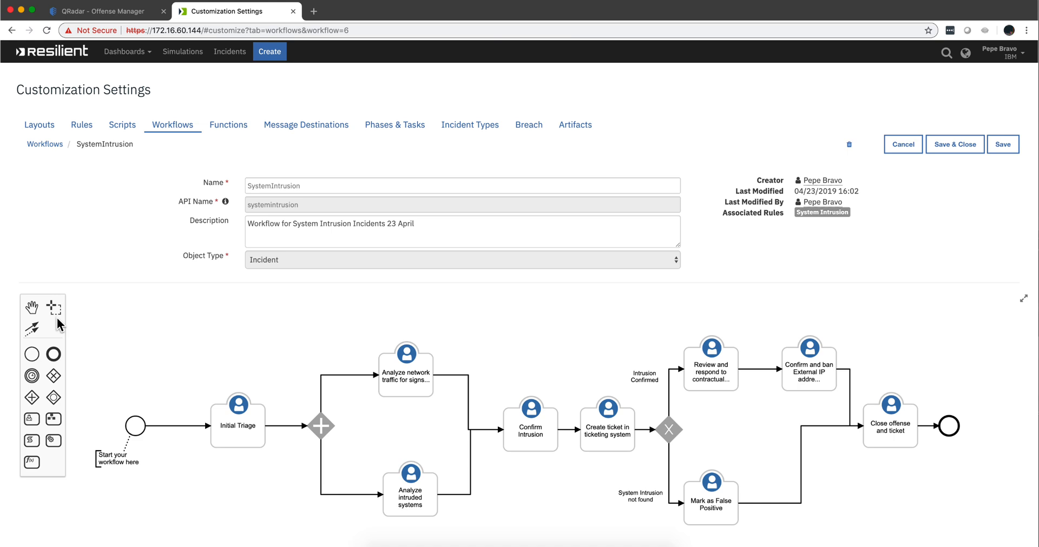
mouse_move(292, 317)
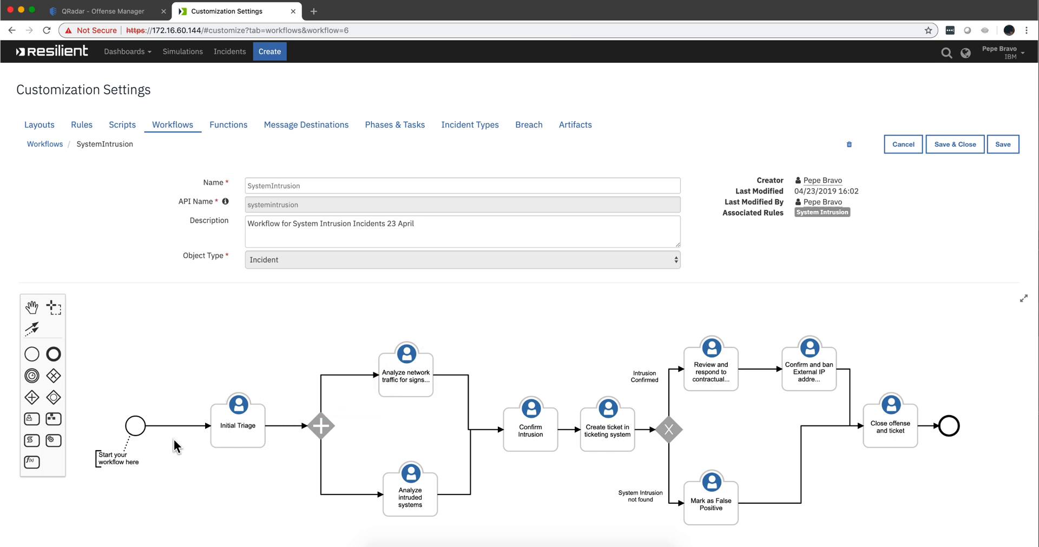
mouse_move(291, 422)
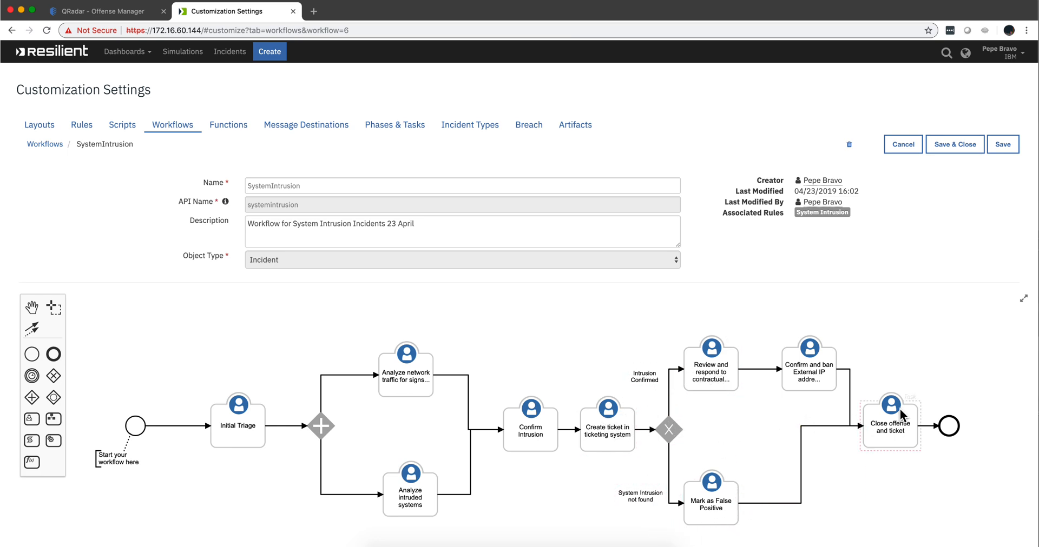
mouse_move(902, 443)
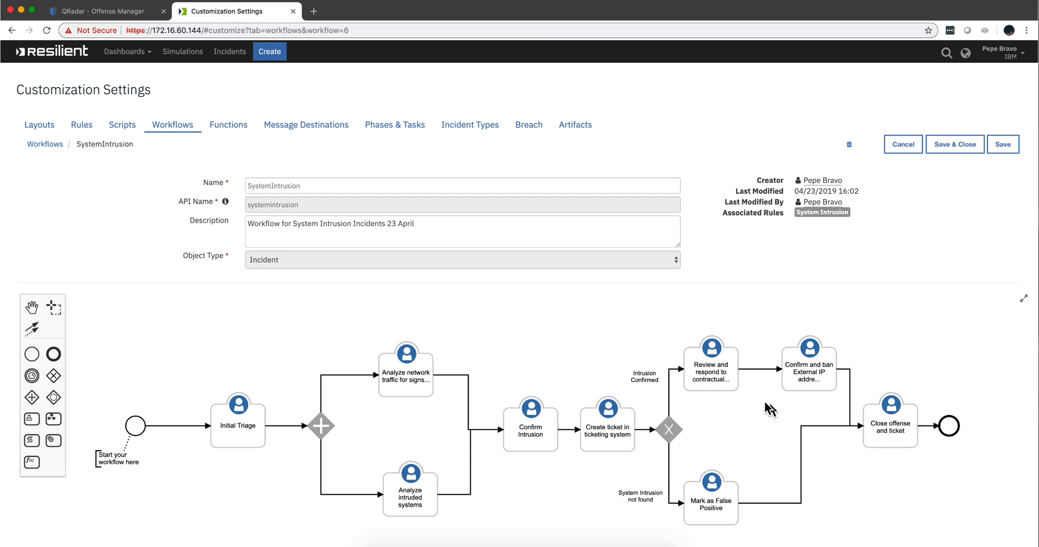
mouse_move(543, 352)
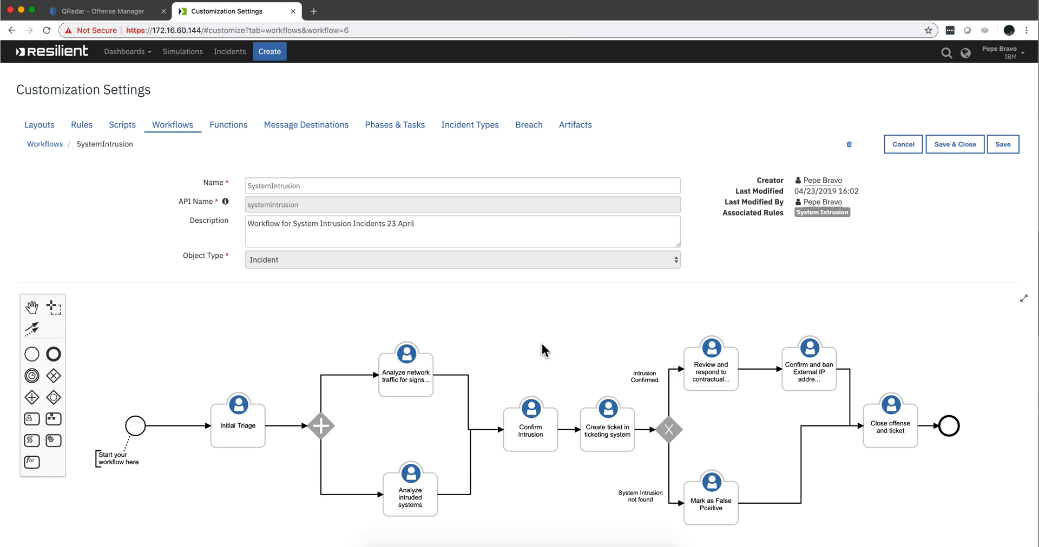
mouse_move(536, 346)
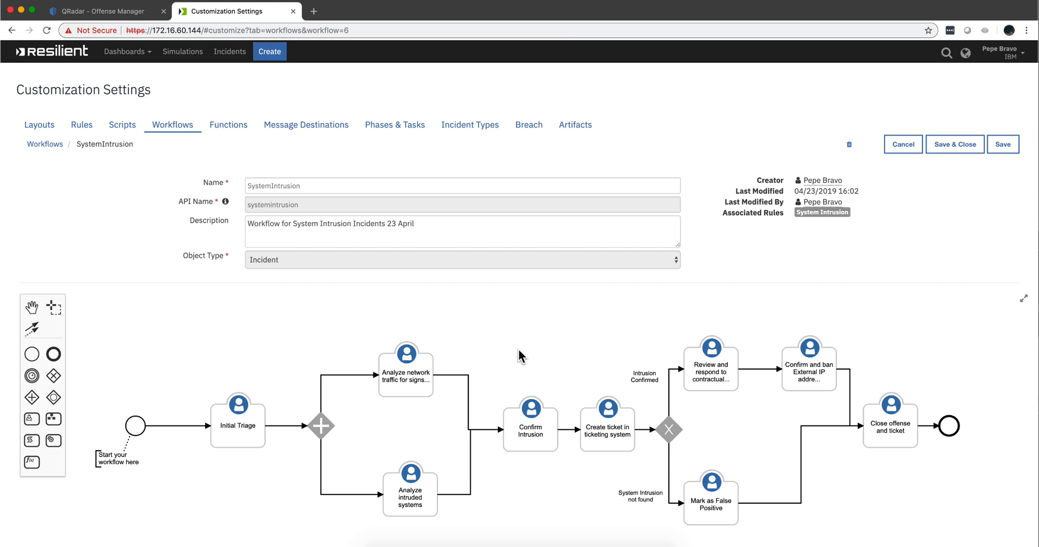
mouse_move(486, 375)
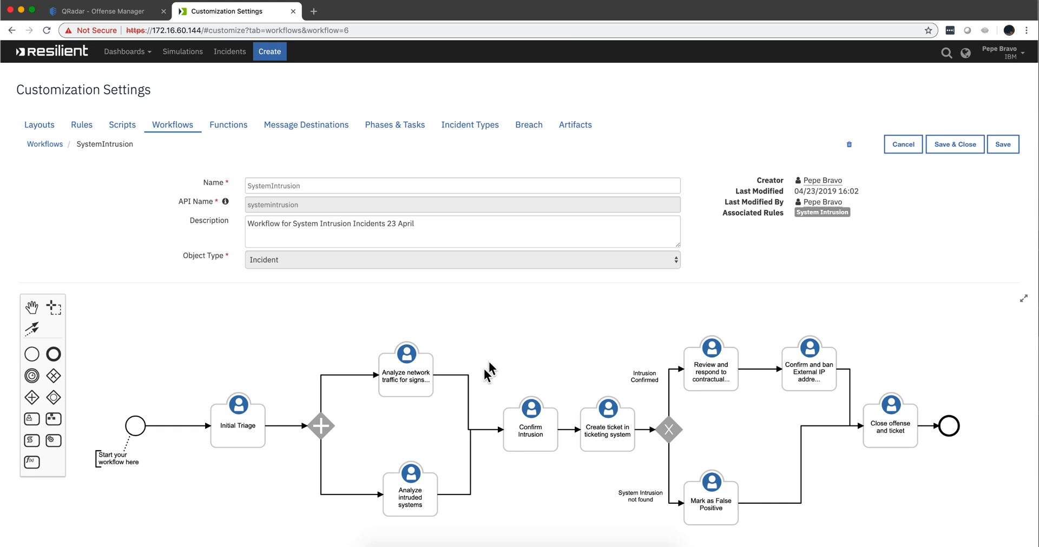
mouse_move(404, 338)
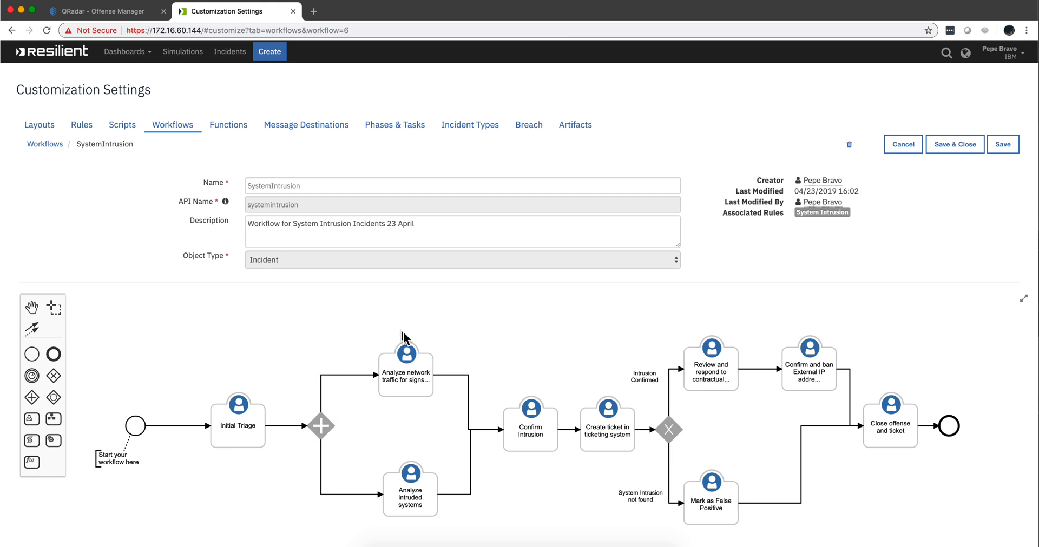
Inspect the network traffic analysis task in the SystemIntrusion workflow diagram
click(169, 425)
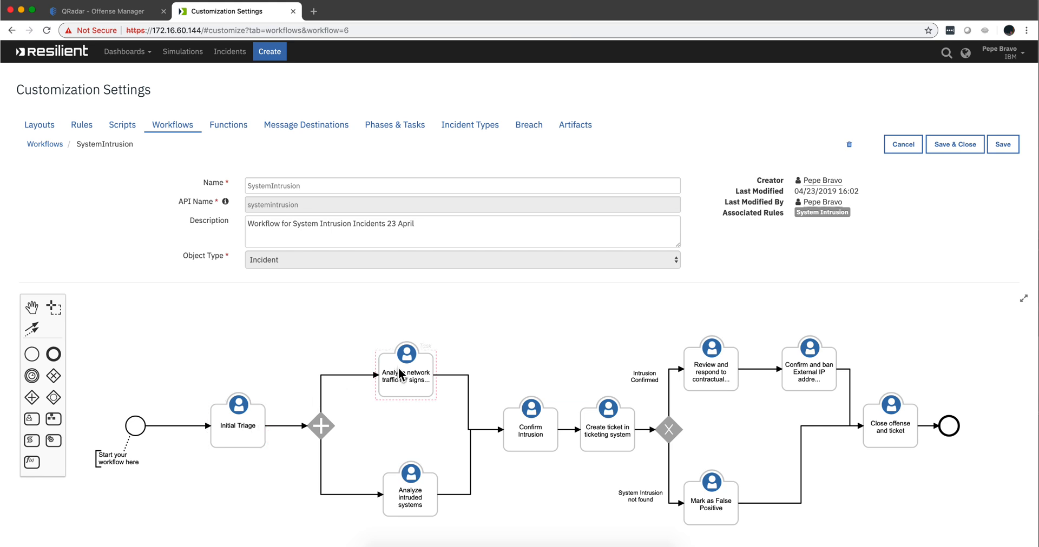
mouse_move(404, 371)
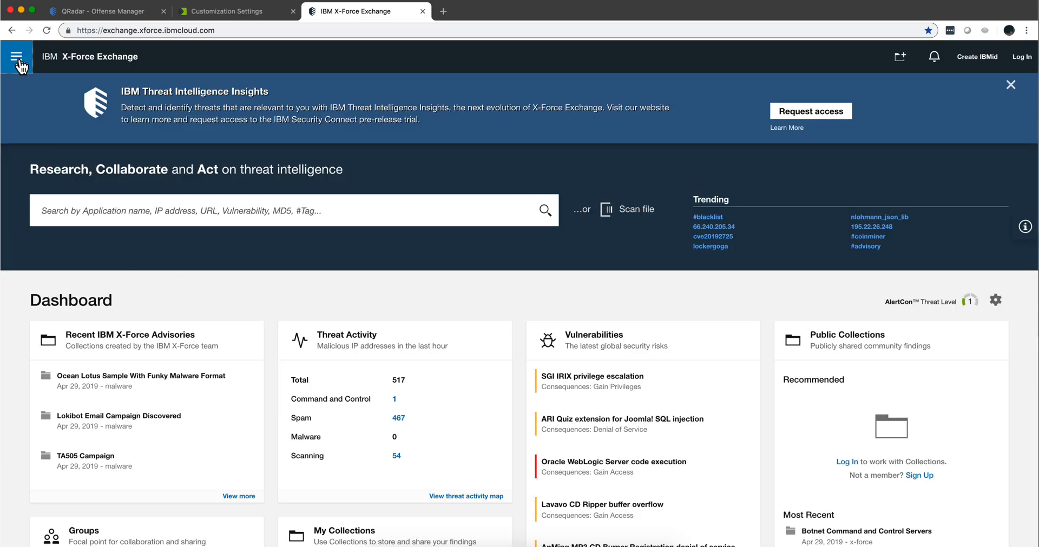
Filter the App Exchange catalog to the Resilient brand, listing 49 partner applications
click(16, 57)
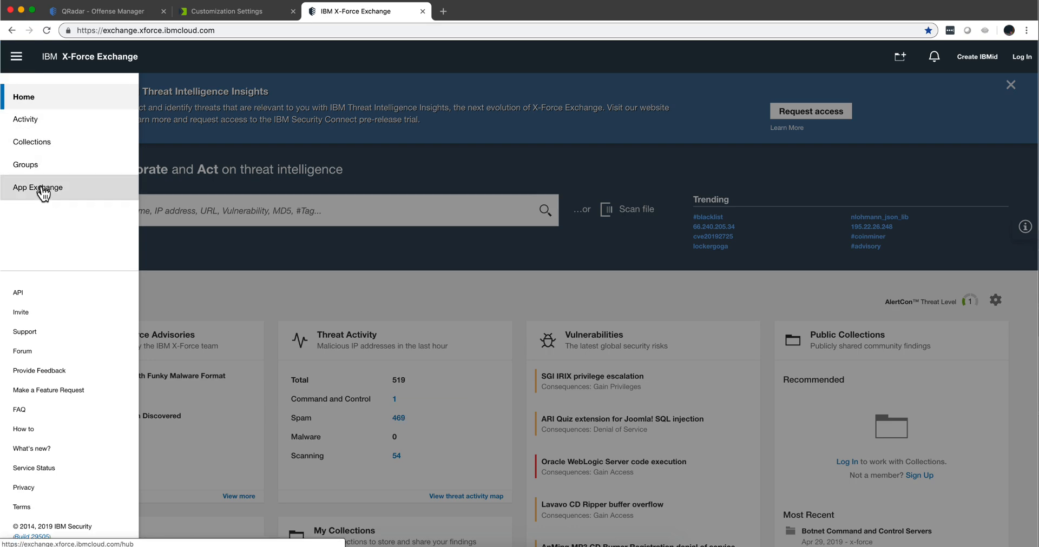
click(36, 187)
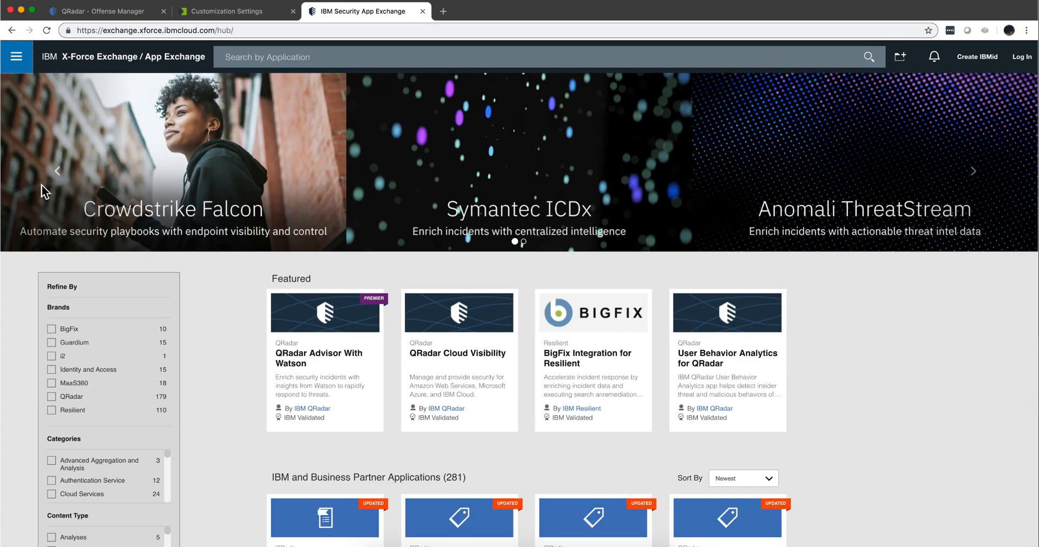
click(52, 383)
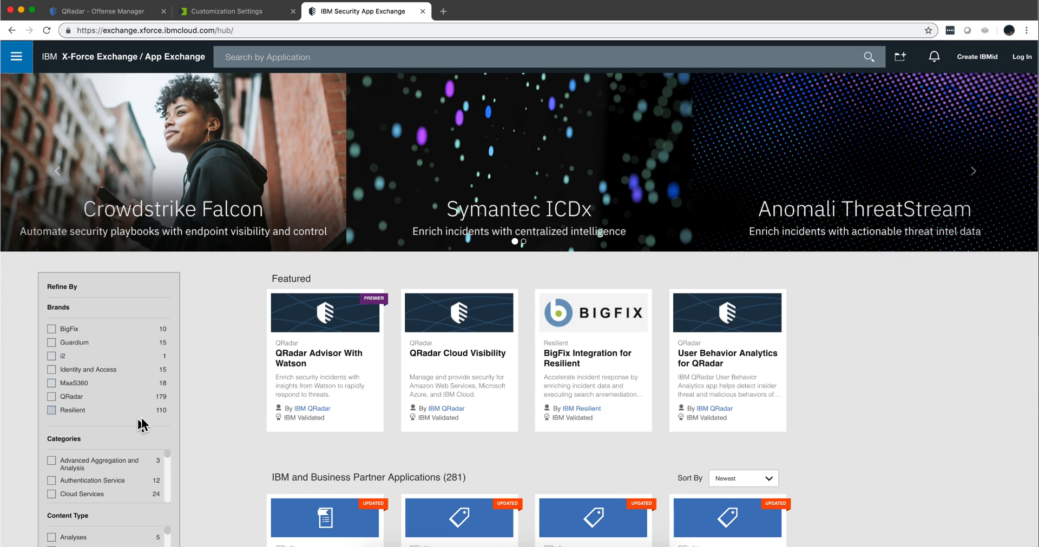
click(52, 410)
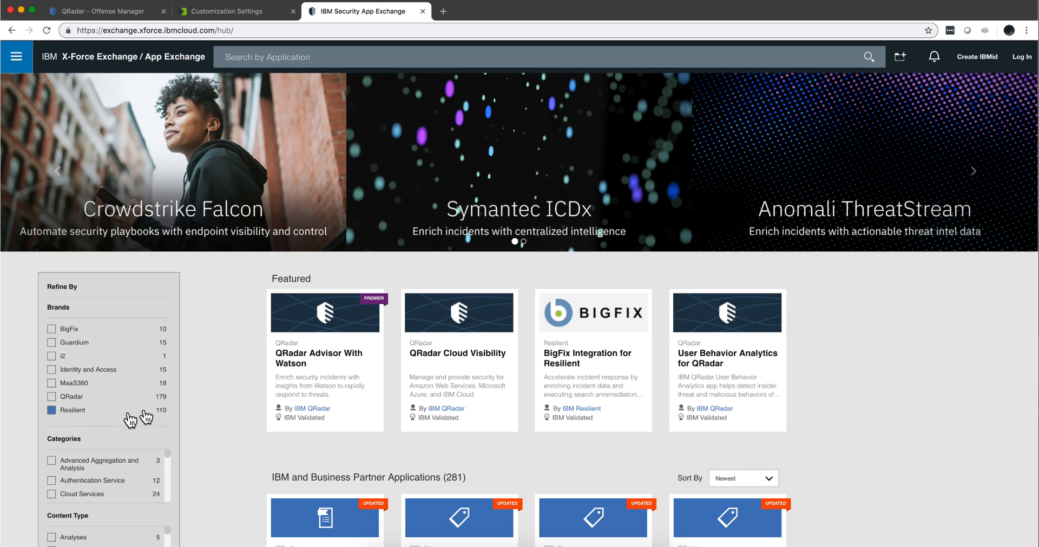
click(52, 411)
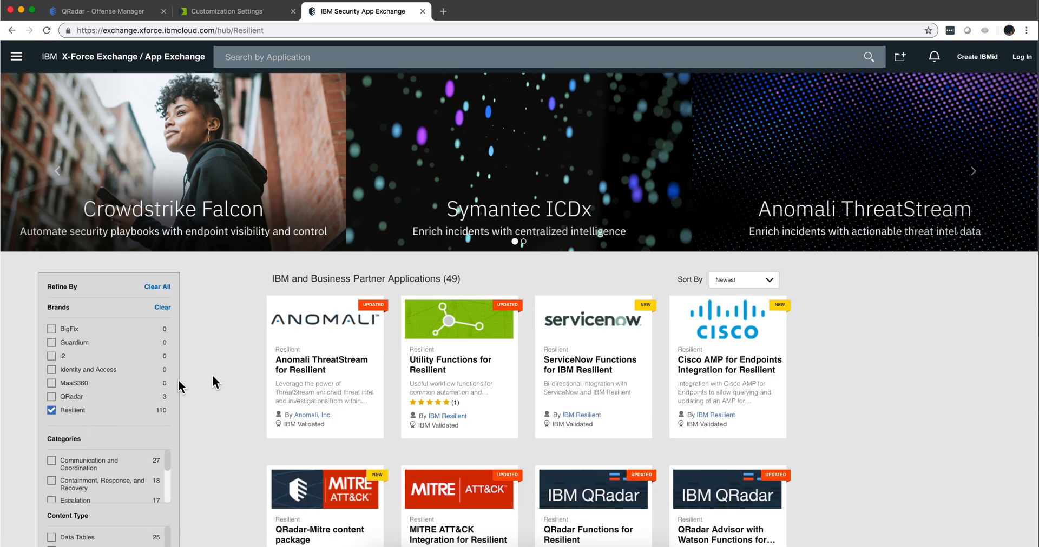
Page through the Community Provided Applications for Resilient to the last page
scroll(down, 3)
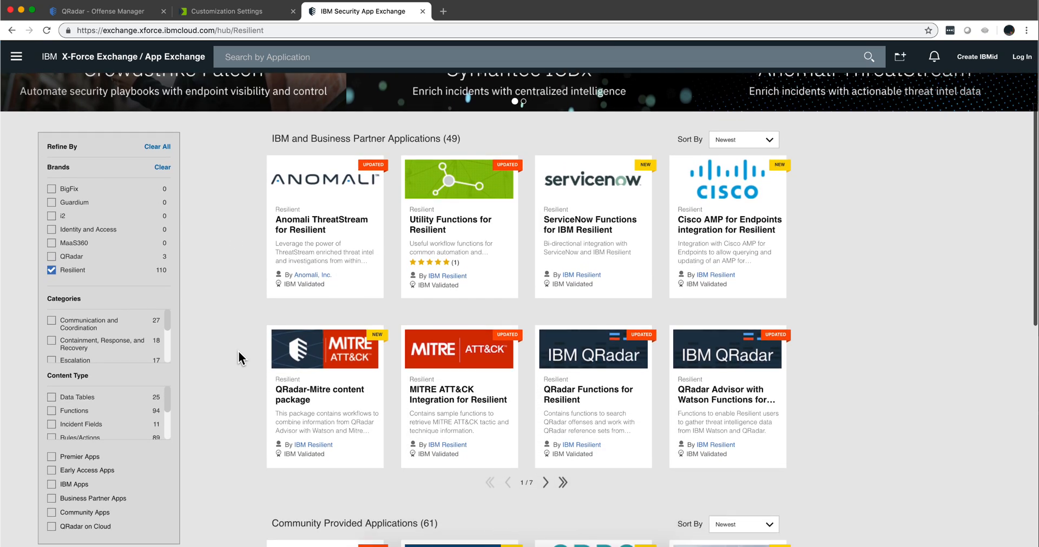
scroll(down, 3)
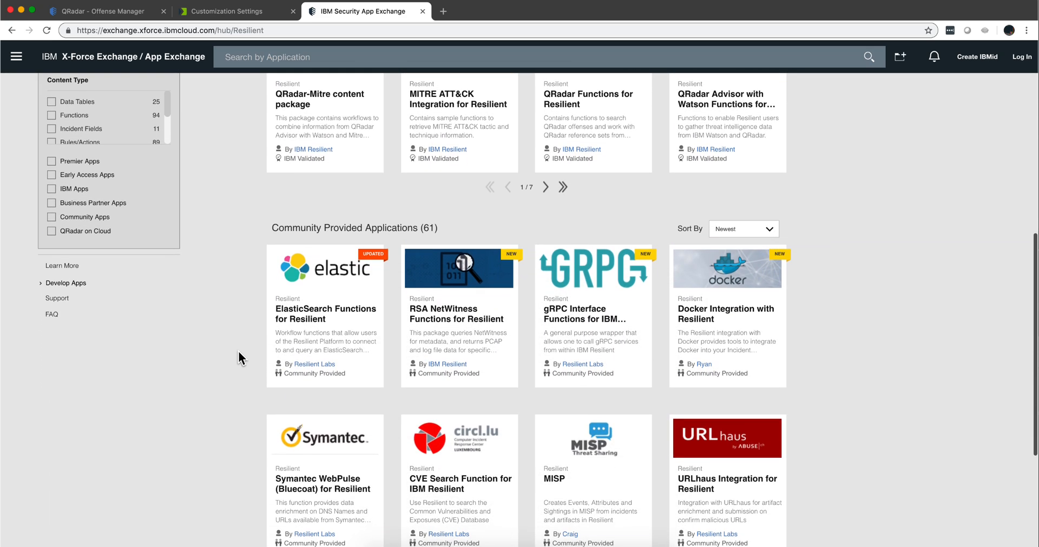
scroll(down, 3)
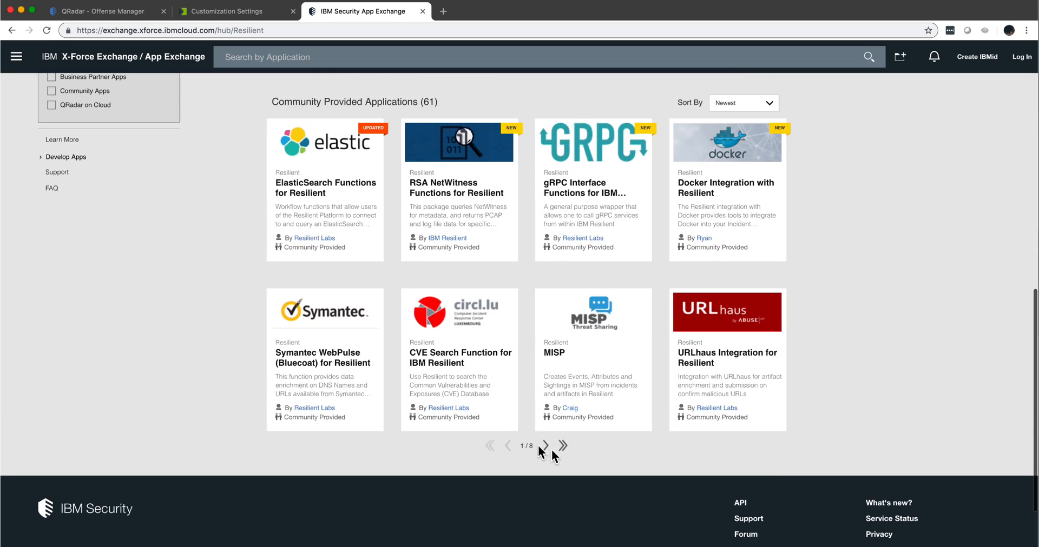
click(545, 446)
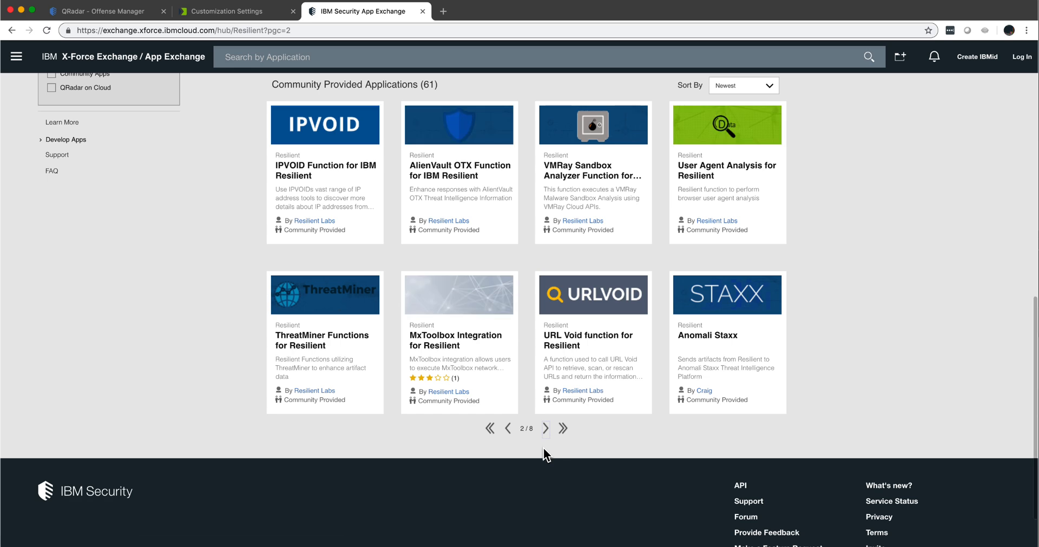
click(545, 429)
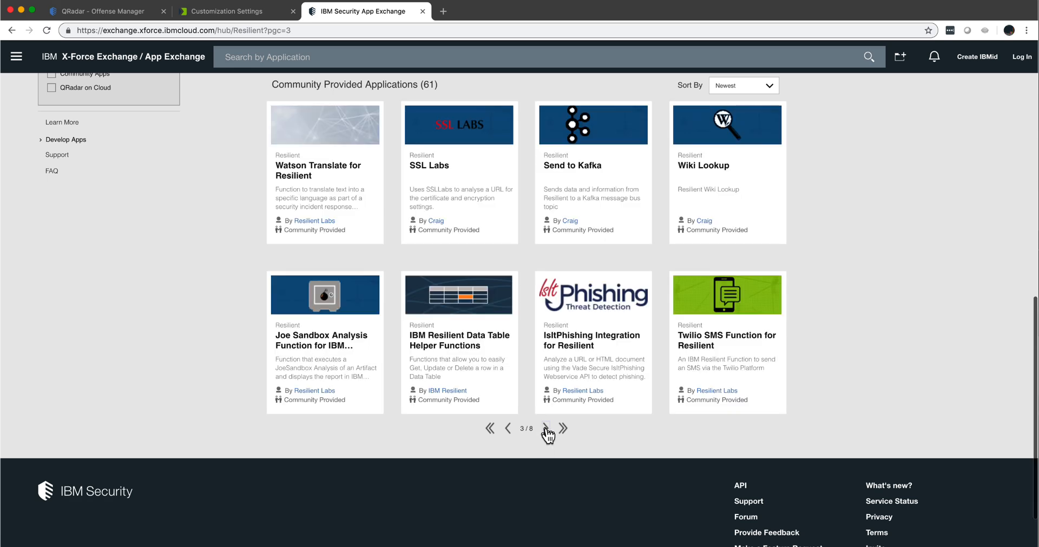
click(544, 429)
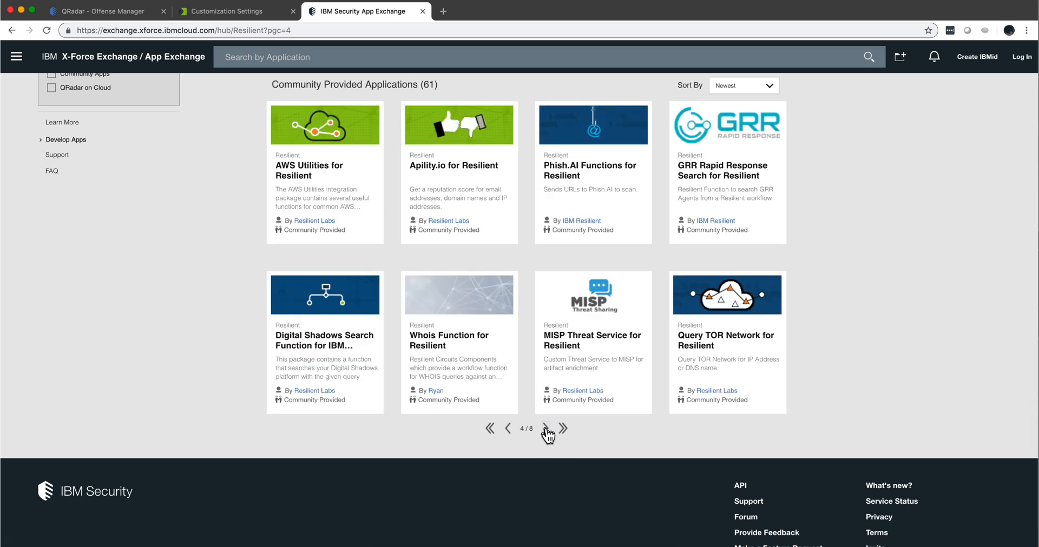
click(545, 428)
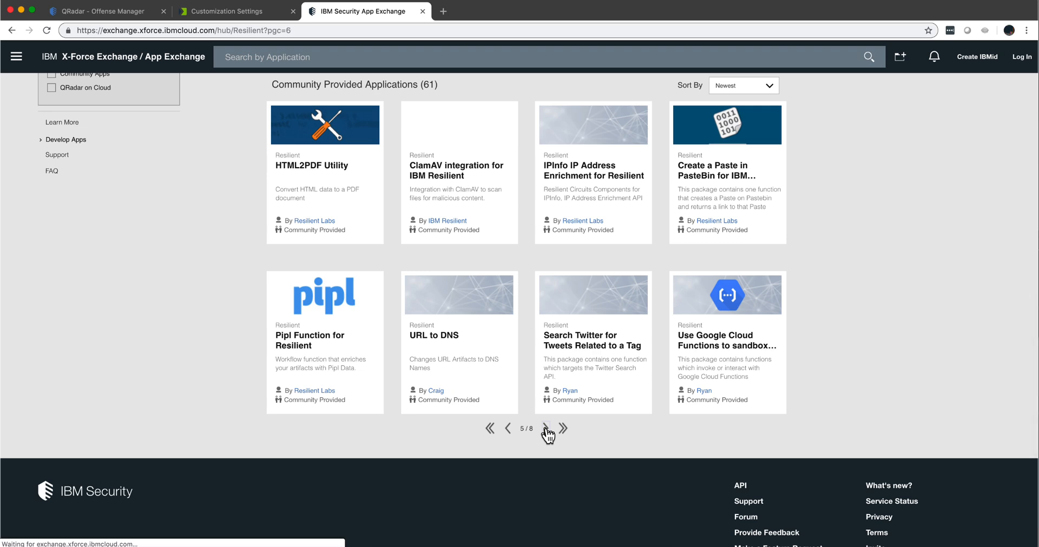
click(545, 428)
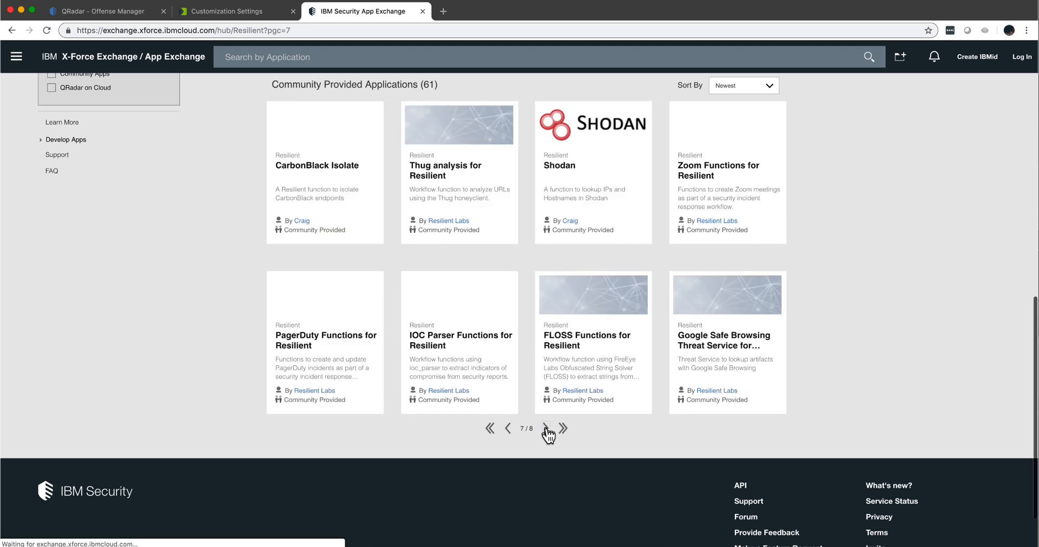
click(546, 428)
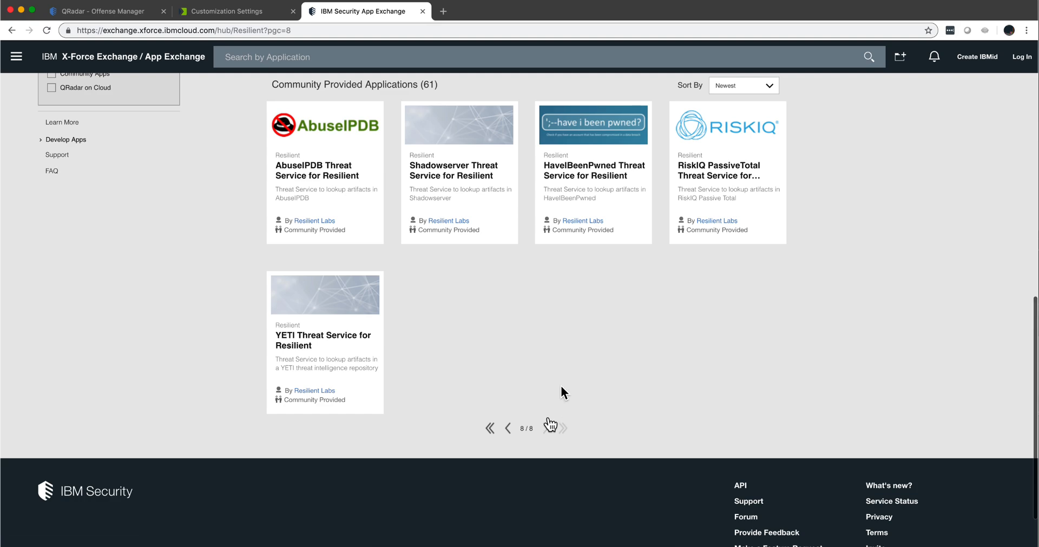
scroll(up, 3)
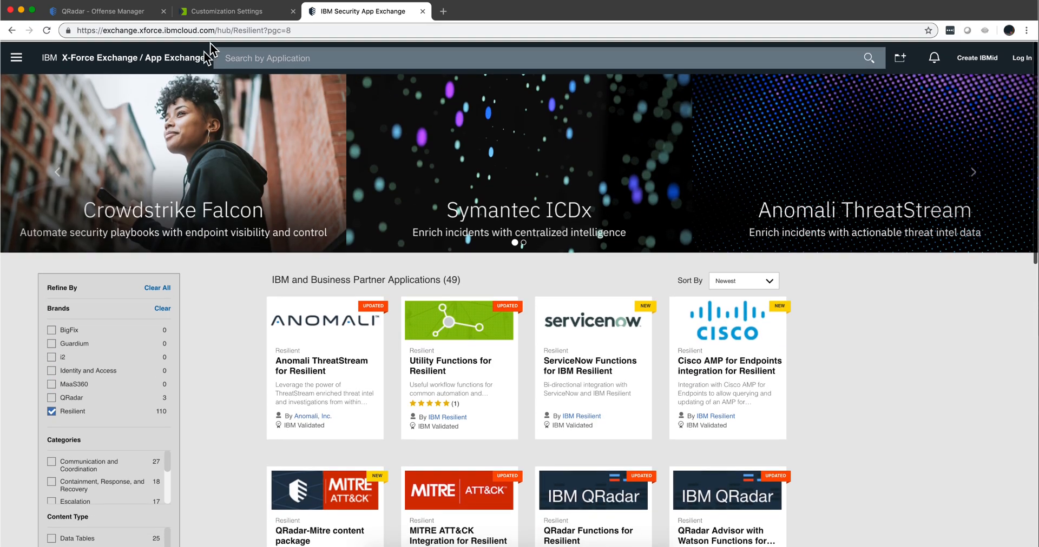
Show Resilient's Functions list with Close Ticket and the four QRadar functions
click(229, 11)
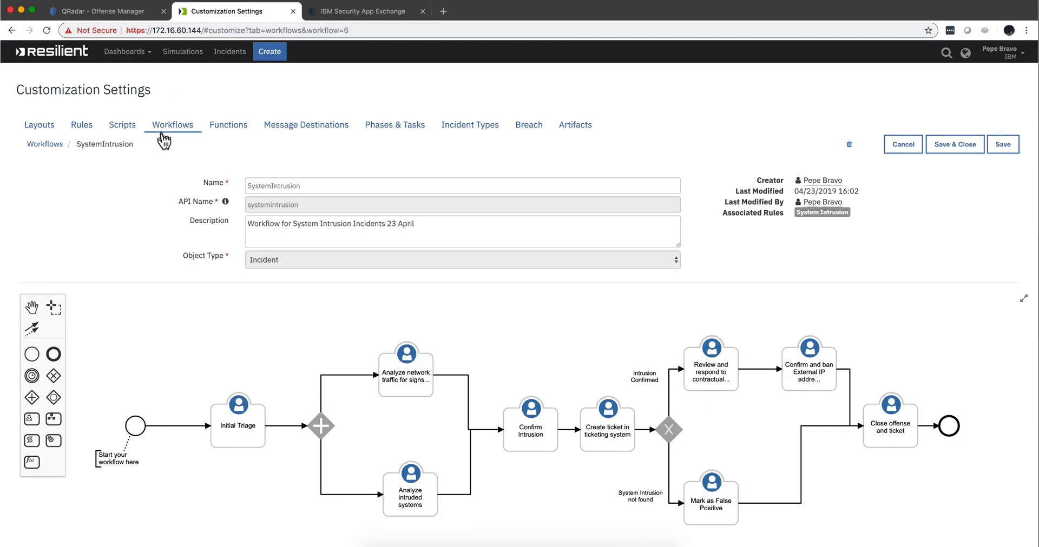
mouse_move(172, 124)
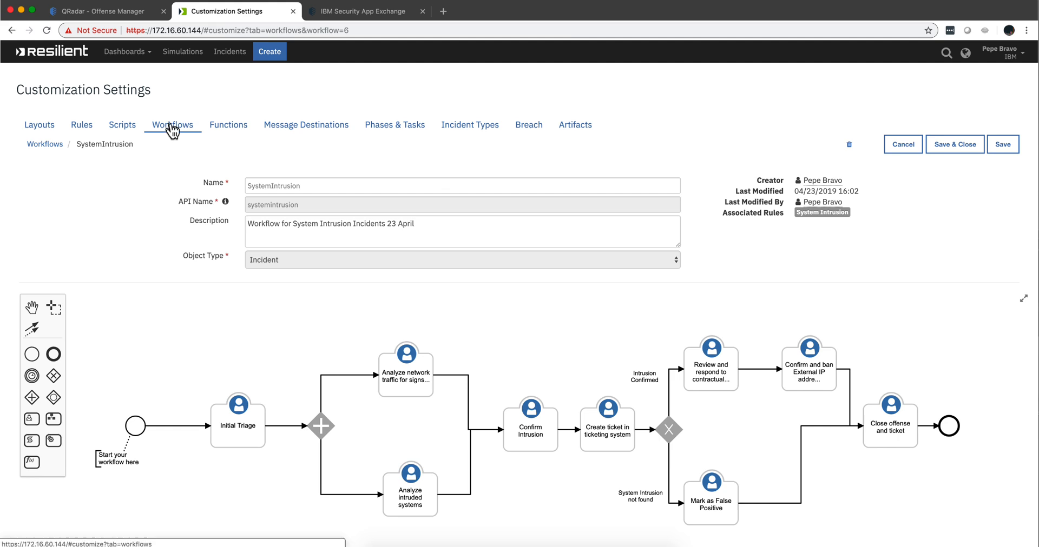
mouse_move(228, 124)
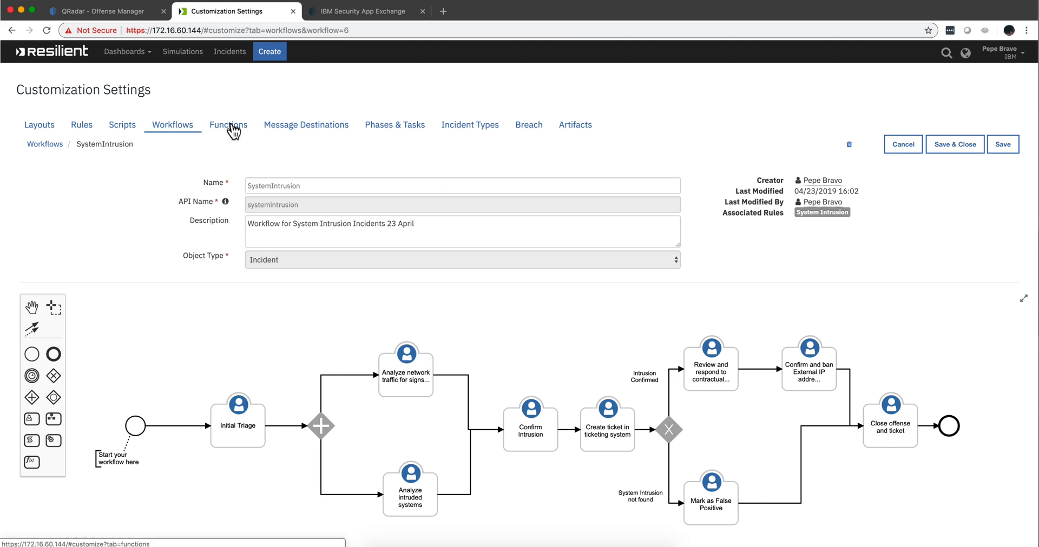
click(228, 124)
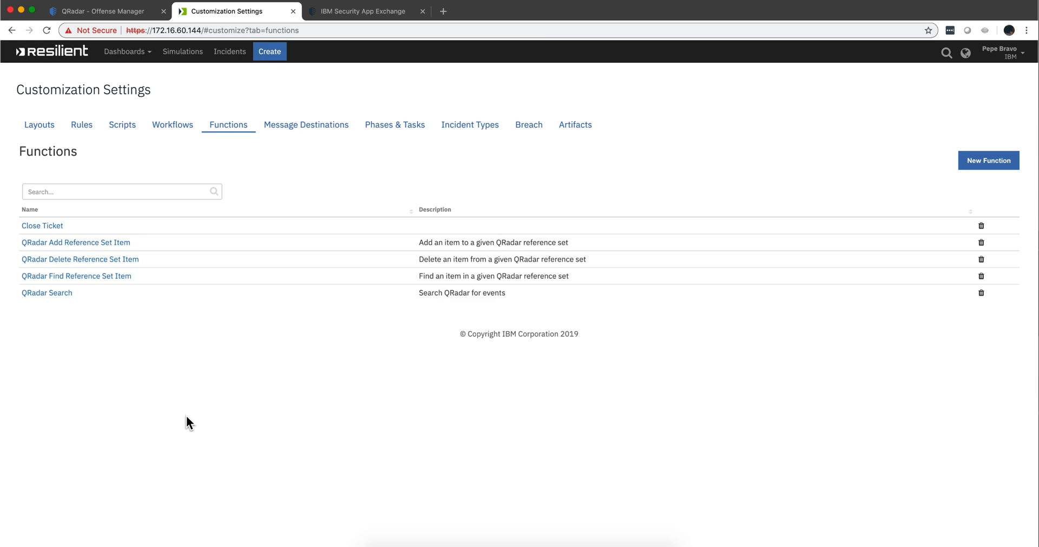
mouse_move(165, 411)
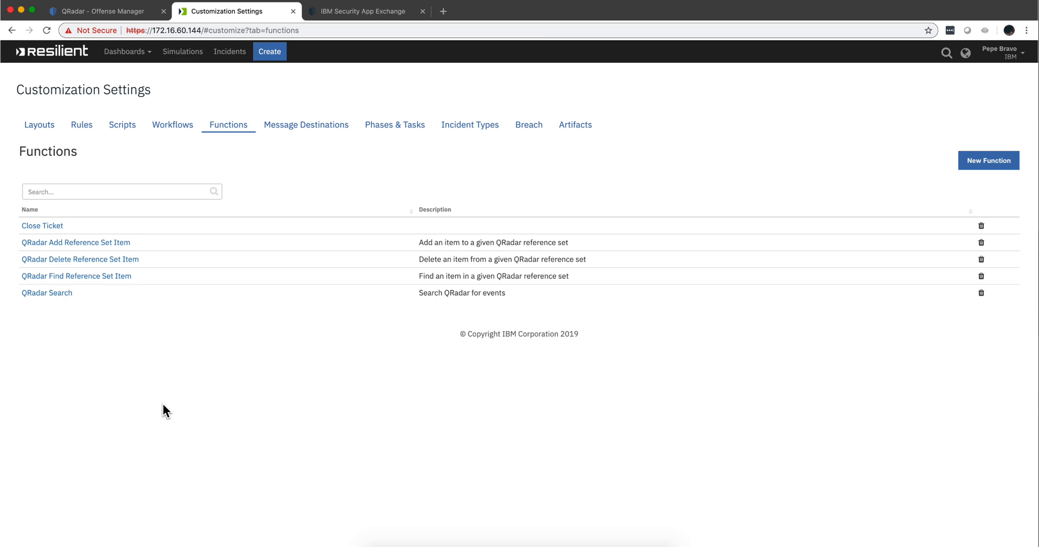
mouse_move(158, 402)
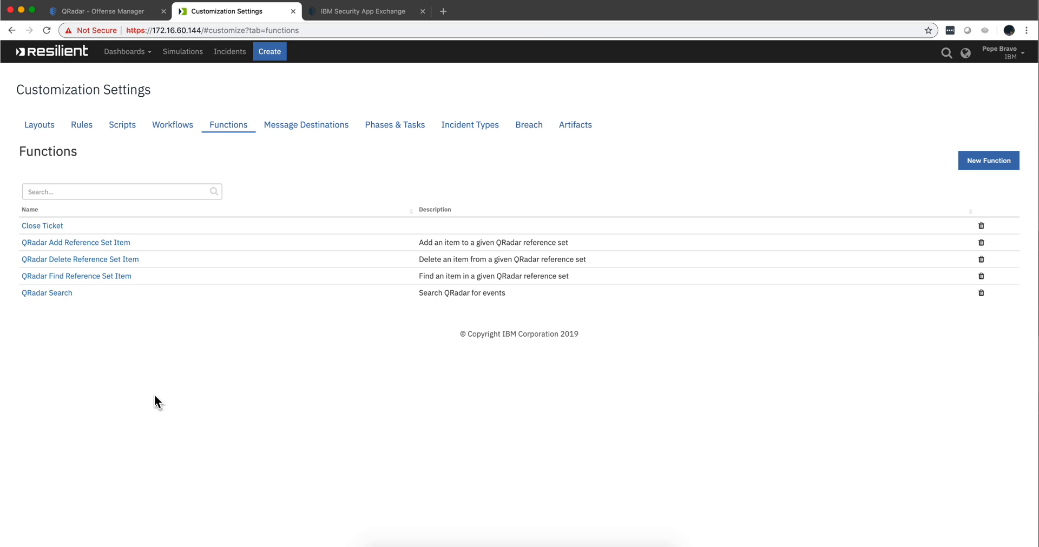
mouse_move(47, 294)
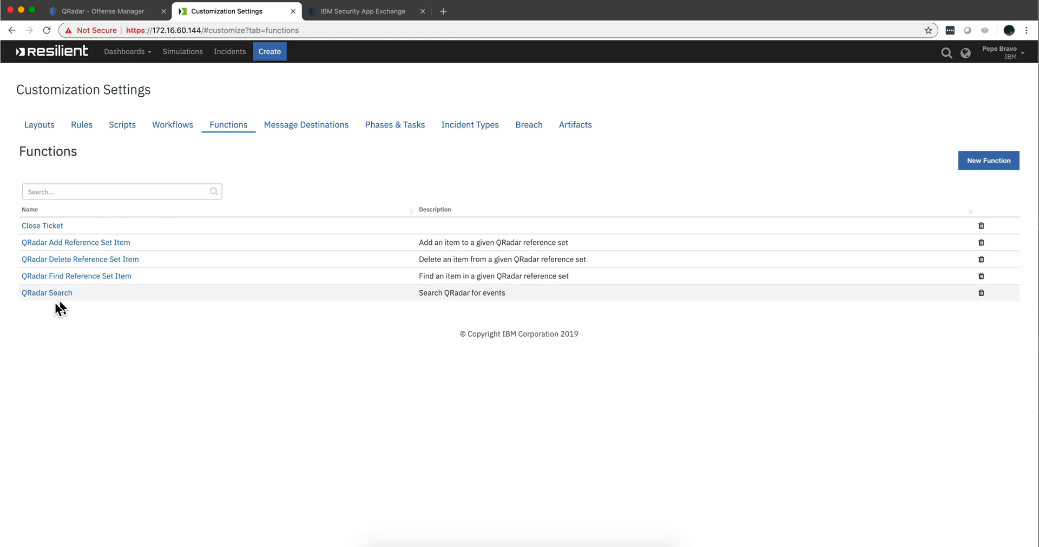
mouse_move(132, 337)
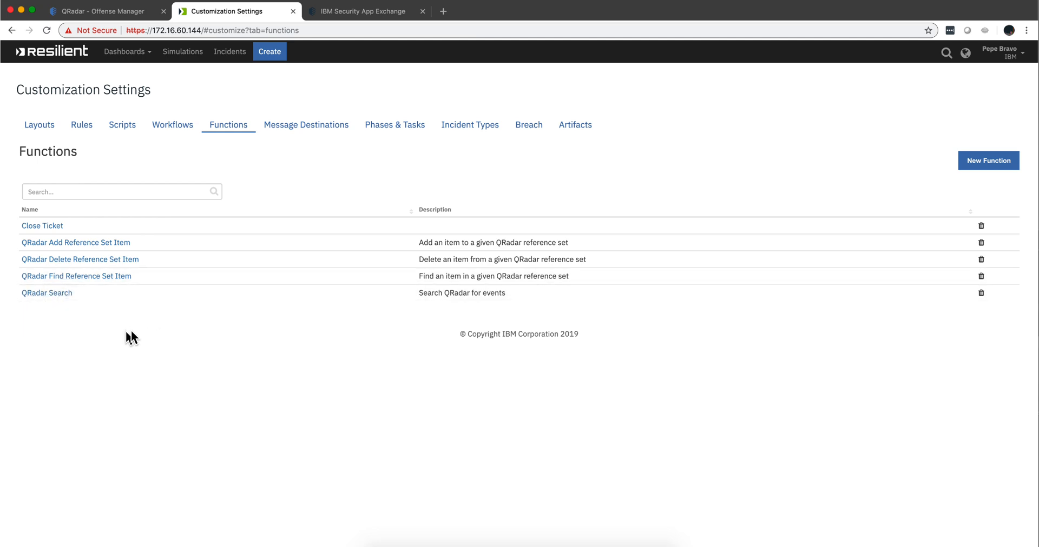
mouse_move(146, 328)
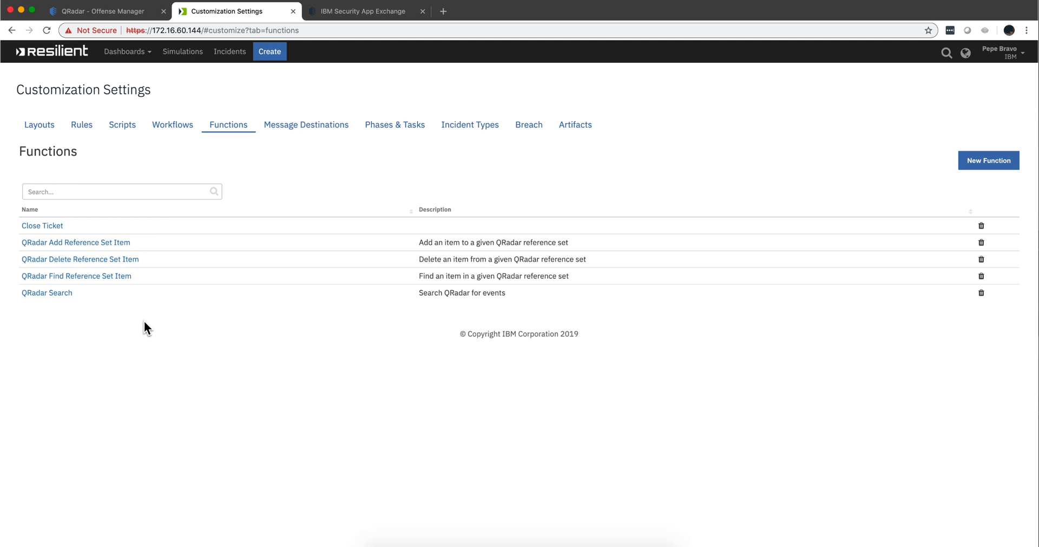
mouse_move(47, 293)
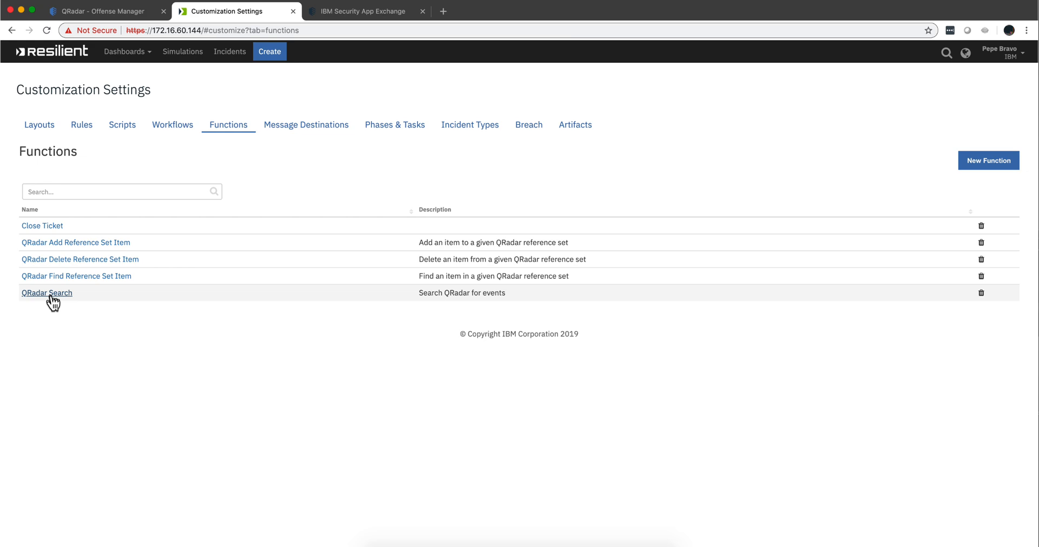
mouse_move(103, 301)
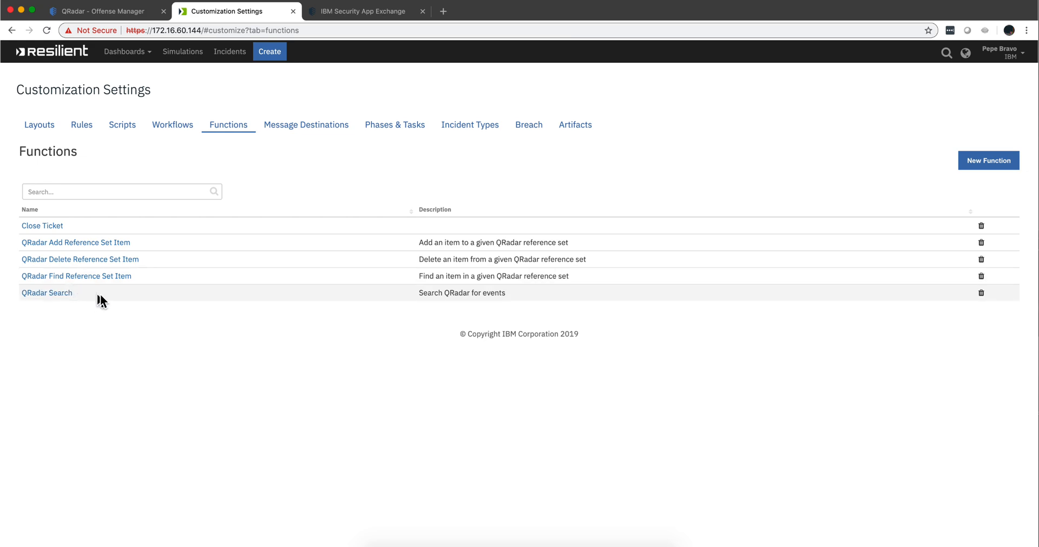
mouse_move(75, 276)
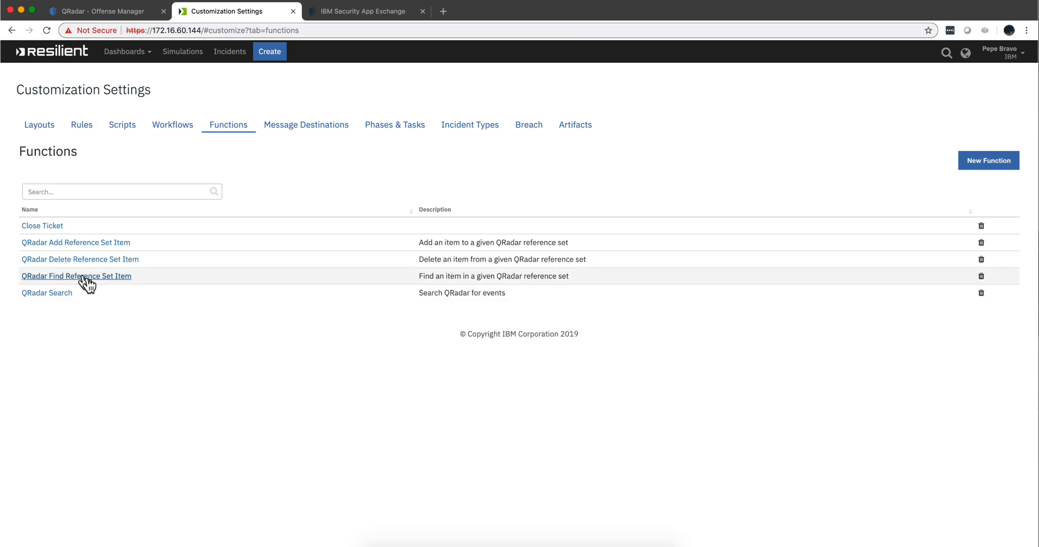
mouse_move(87, 265)
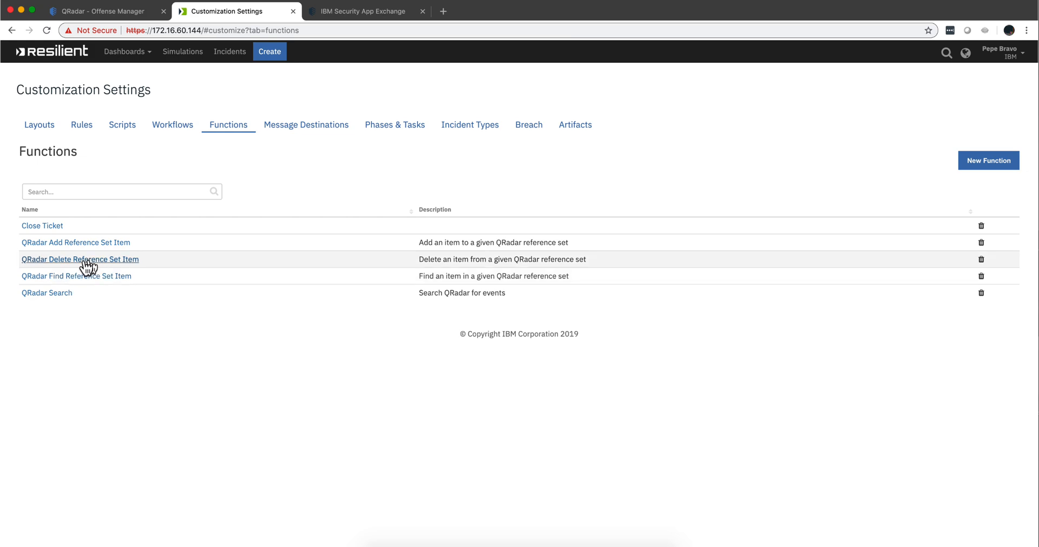
mouse_move(86, 247)
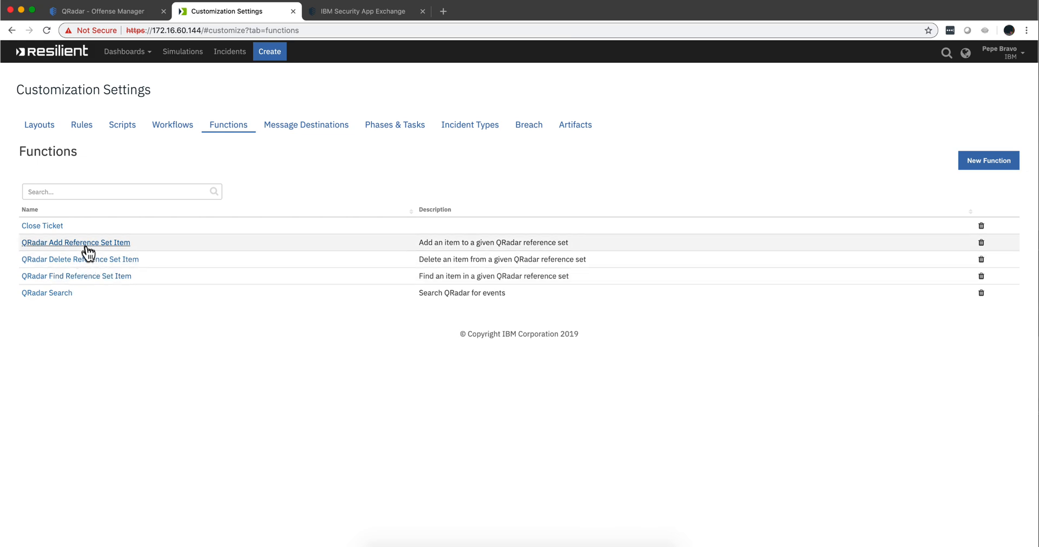
mouse_move(63, 231)
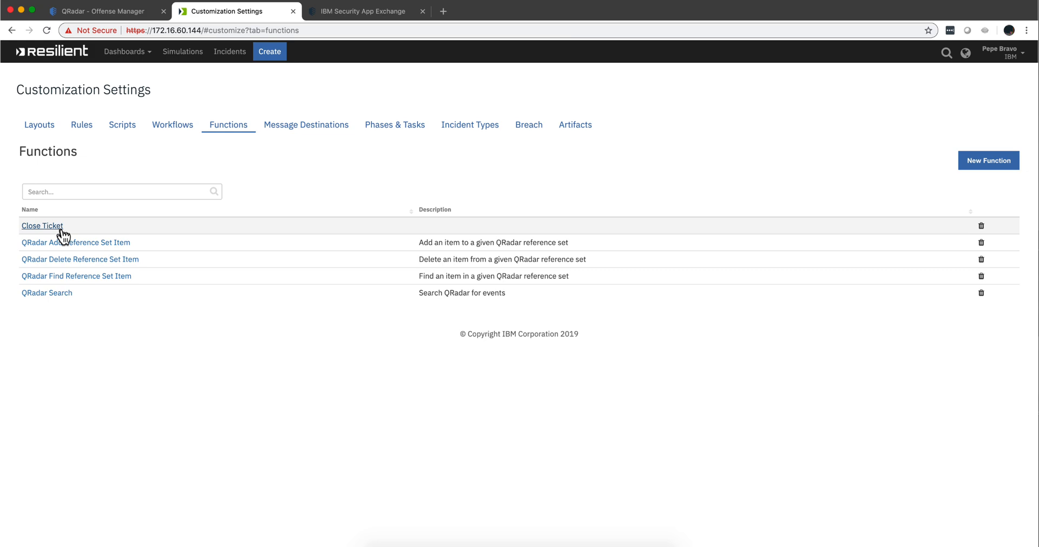
mouse_move(139, 66)
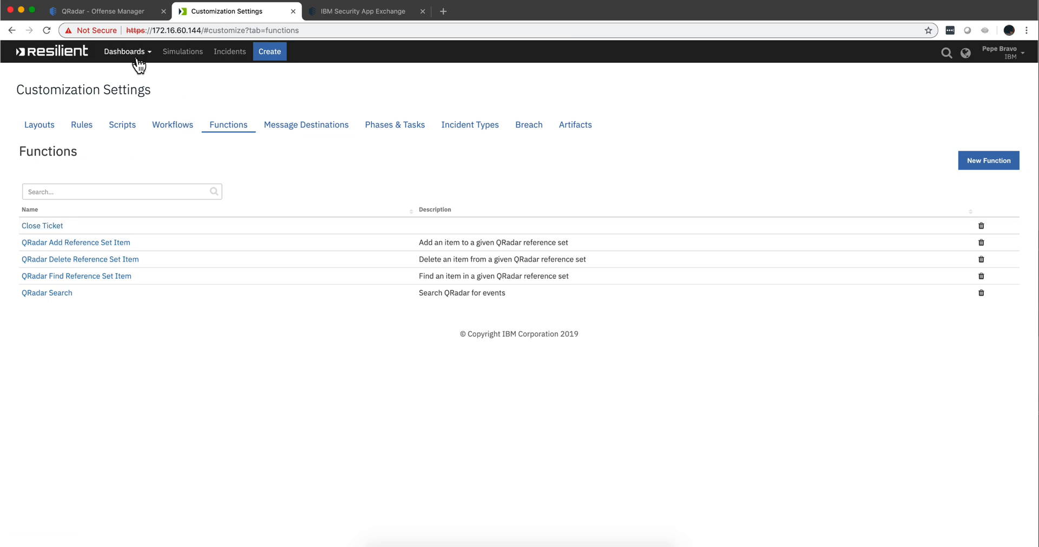
Return from the Dashboards menu to the QRadar summary of offense 13914
click(125, 52)
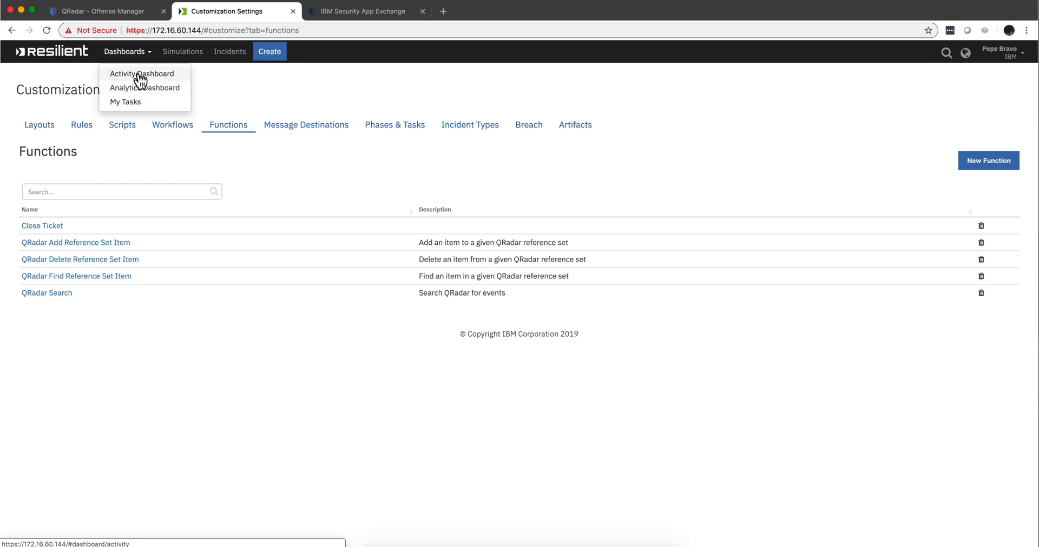
click(100, 11)
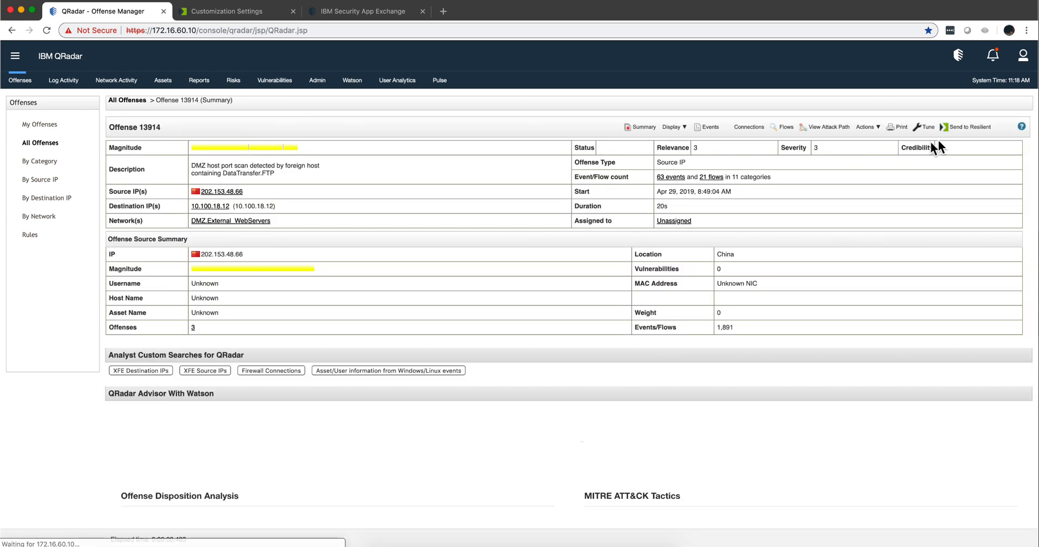
Send offense 13914 to Resilient with the resilient_phishing.jinja template, creating incident 2109
click(968, 126)
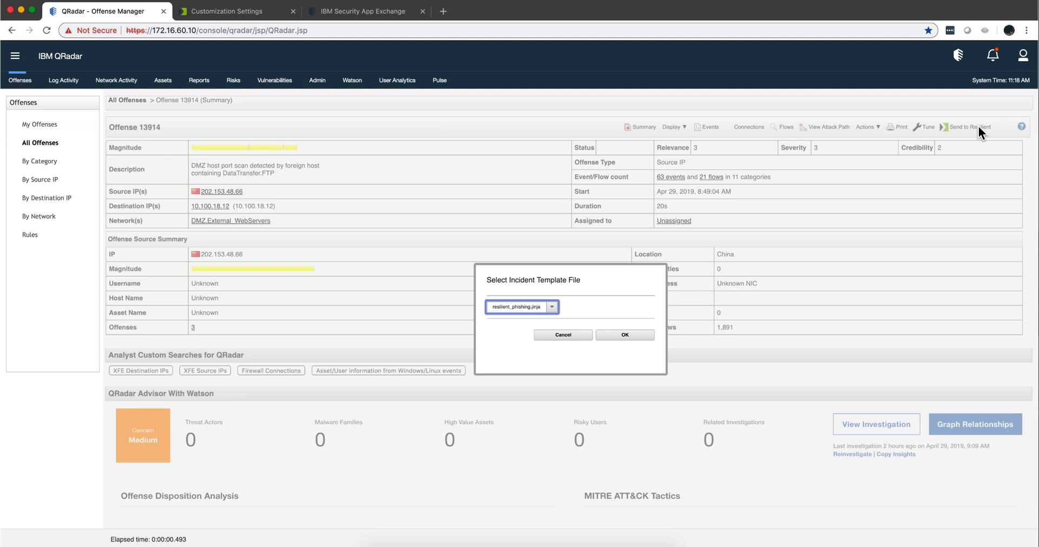
click(521, 307)
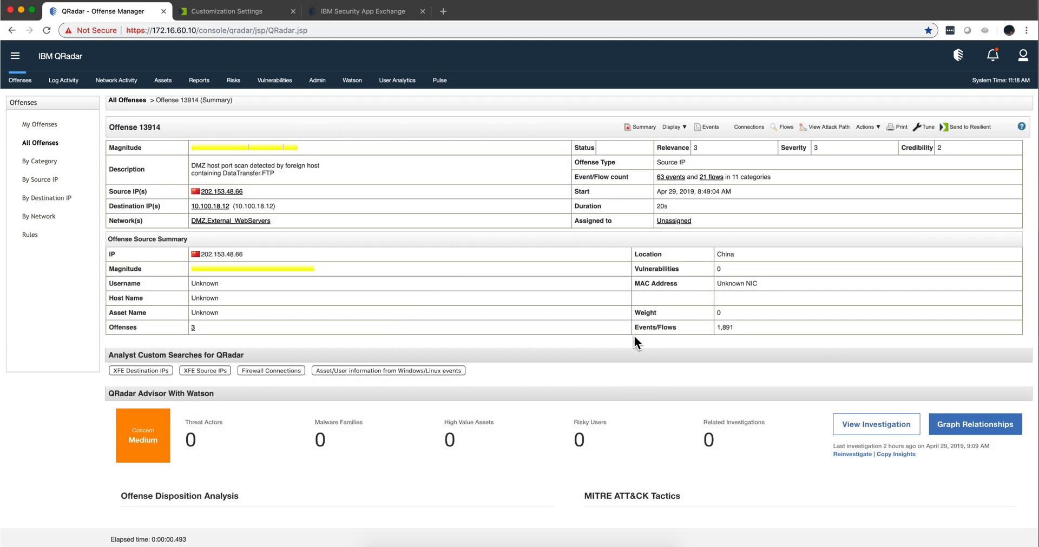
click(967, 127)
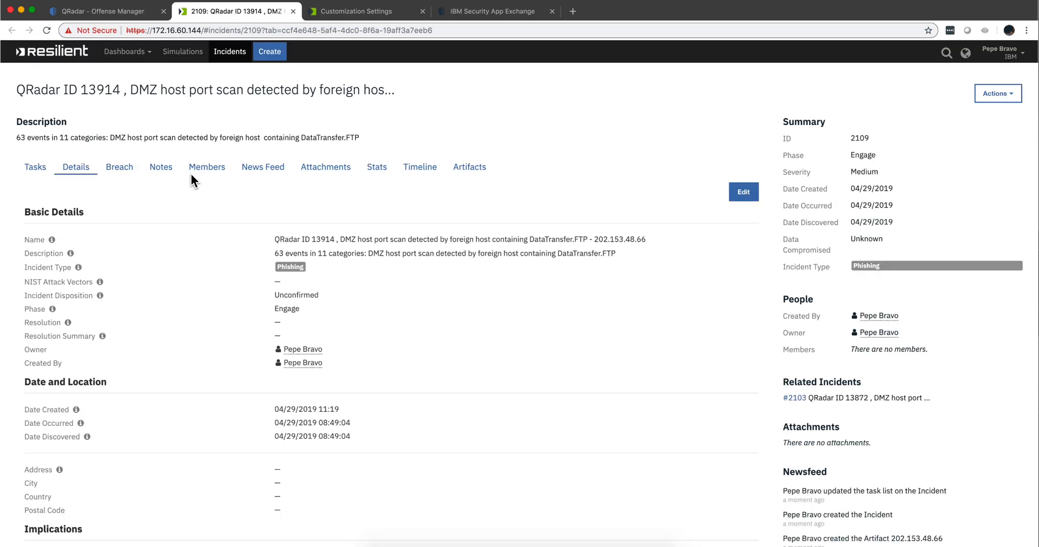
mouse_move(192, 258)
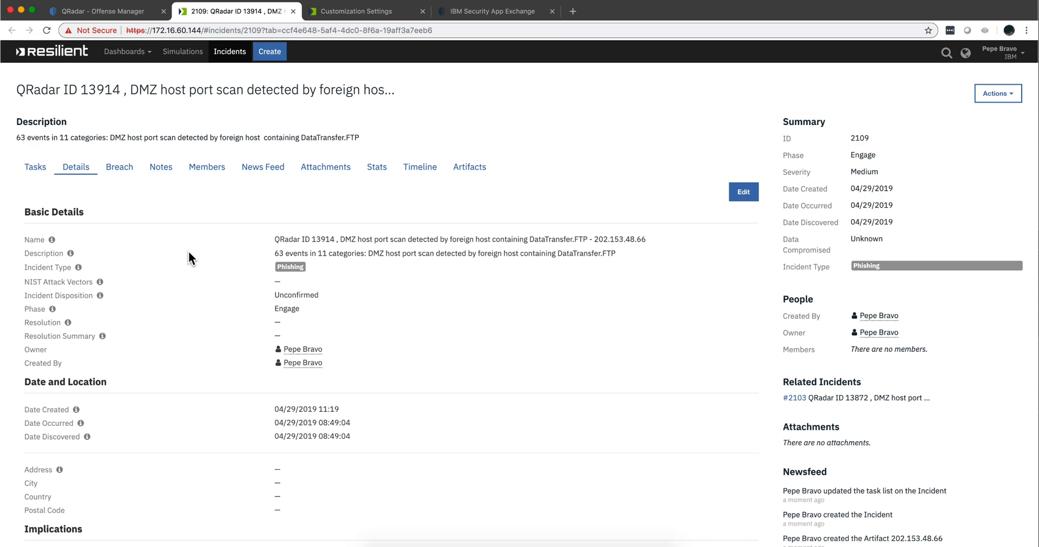
mouse_move(289, 237)
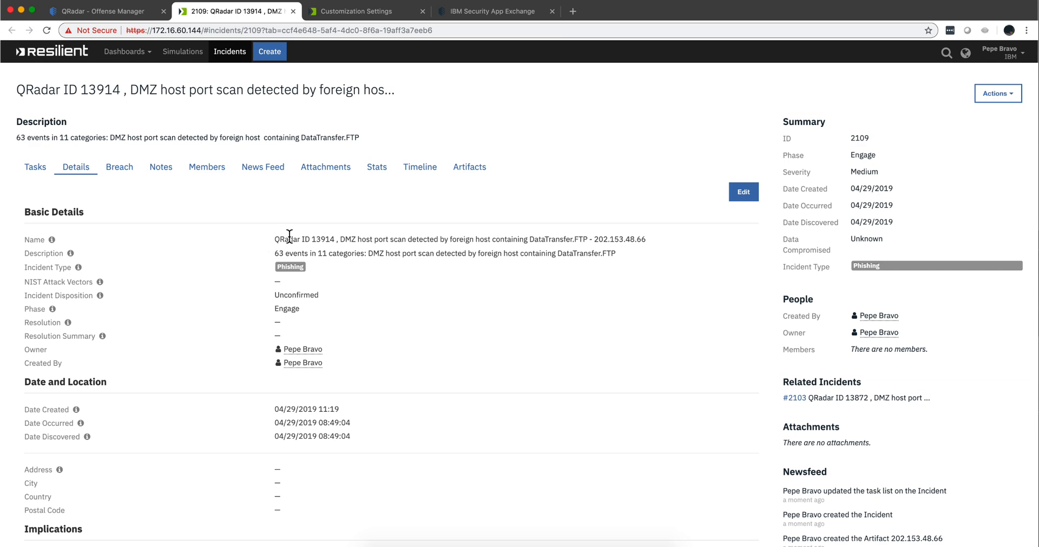
mouse_move(194, 312)
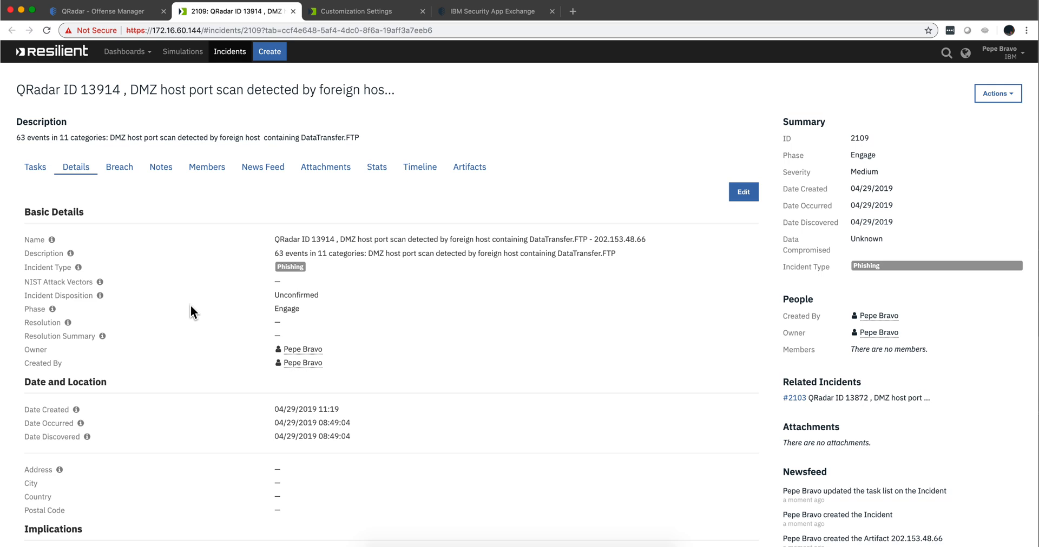
Review the Interview key individuals task instructions in incident 2109's task checklist
click(35, 167)
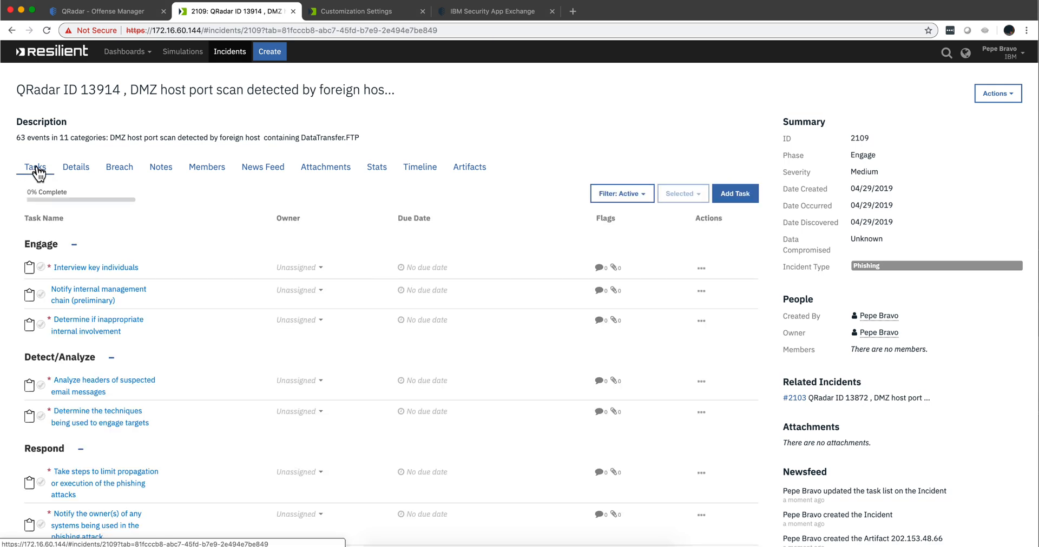
mouse_move(153, 270)
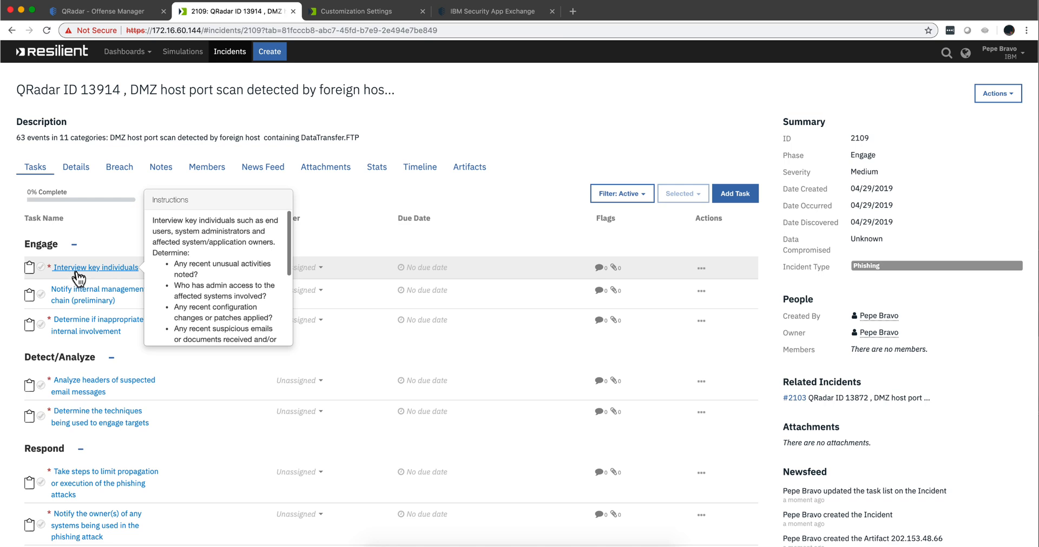
click(96, 267)
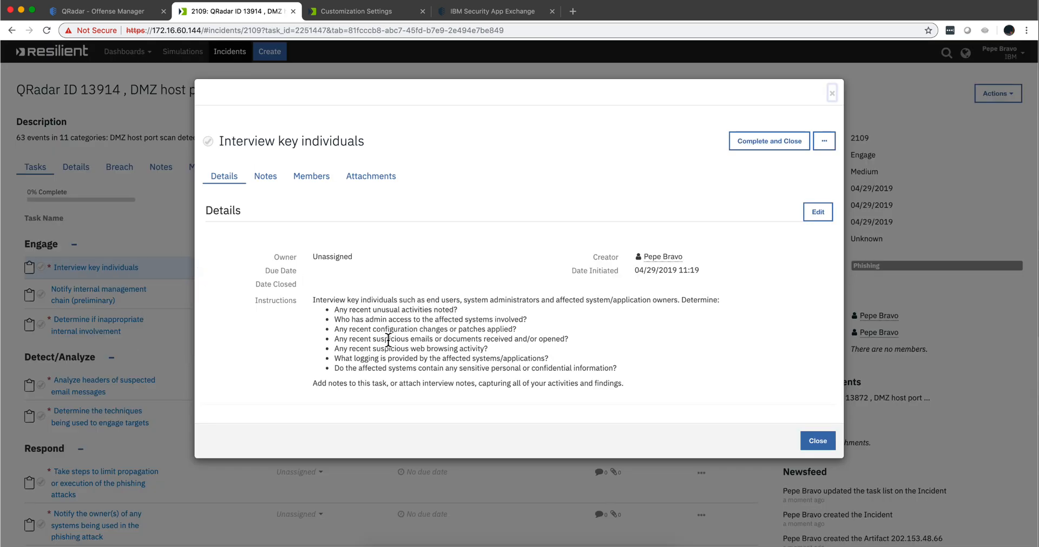
mouse_move(765, 422)
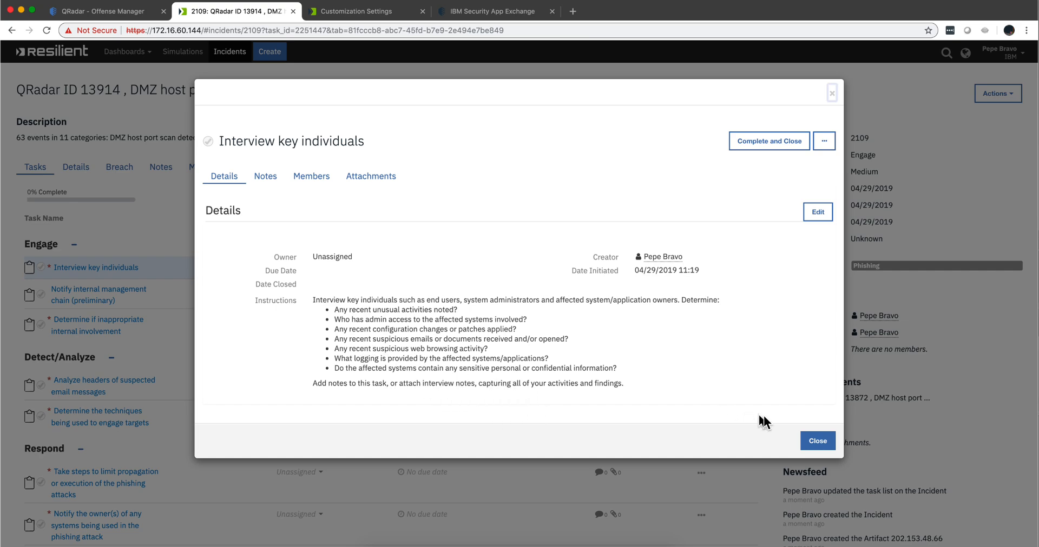
mouse_move(818, 440)
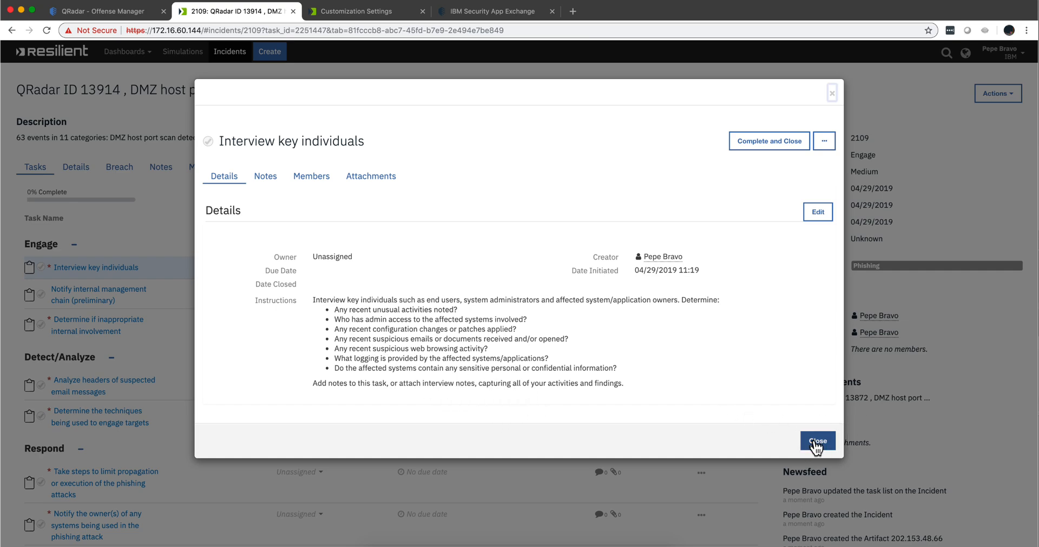
click(817, 440)
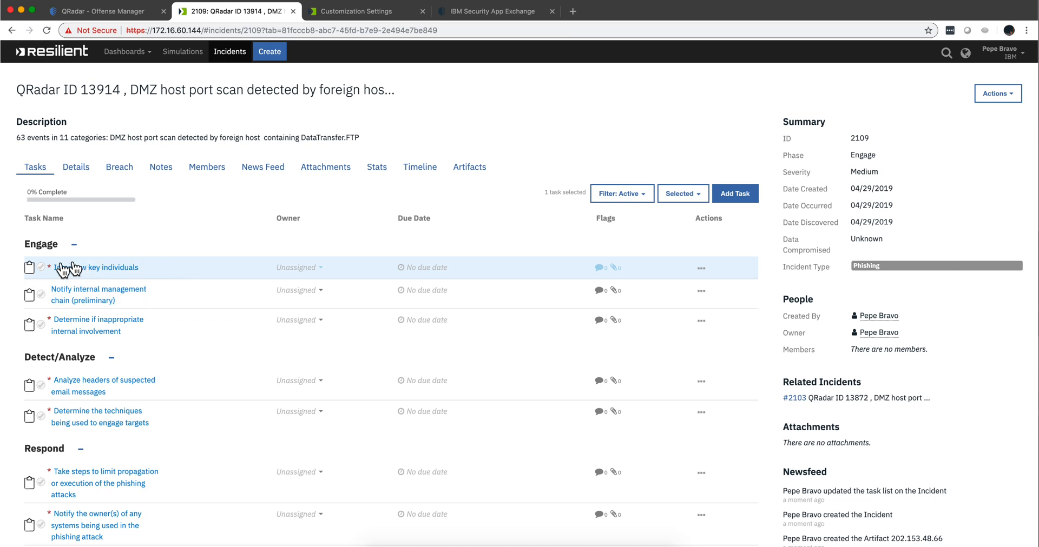
Mark the five Engage and Detect/Analyze tasks complete, reaching 45% and the Respond phase
click(40, 268)
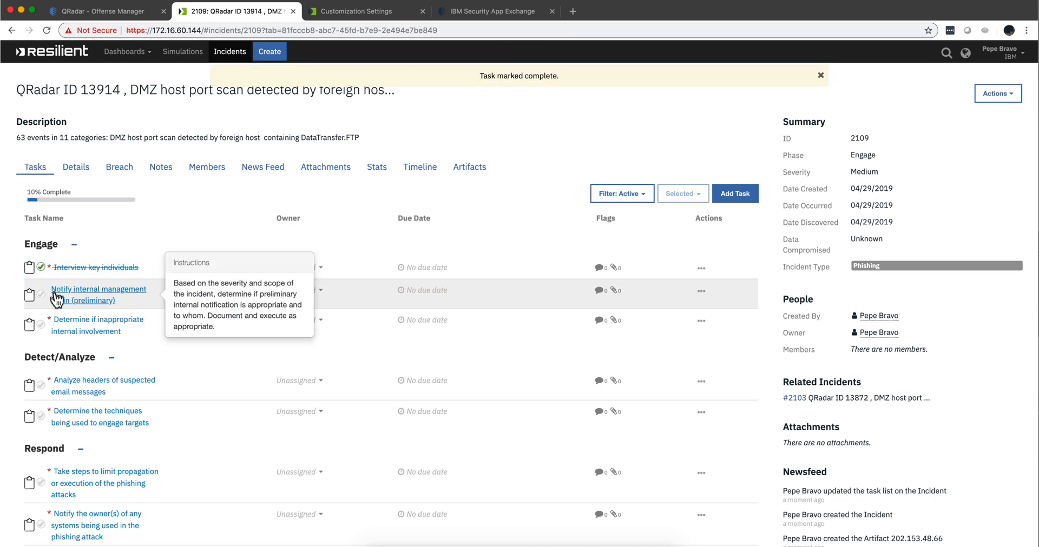
click(820, 76)
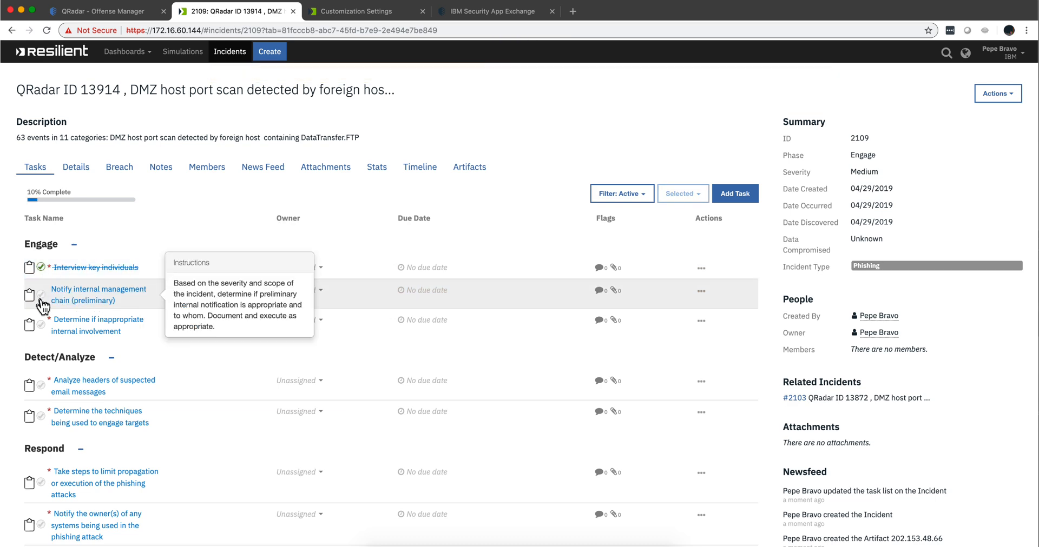
click(40, 295)
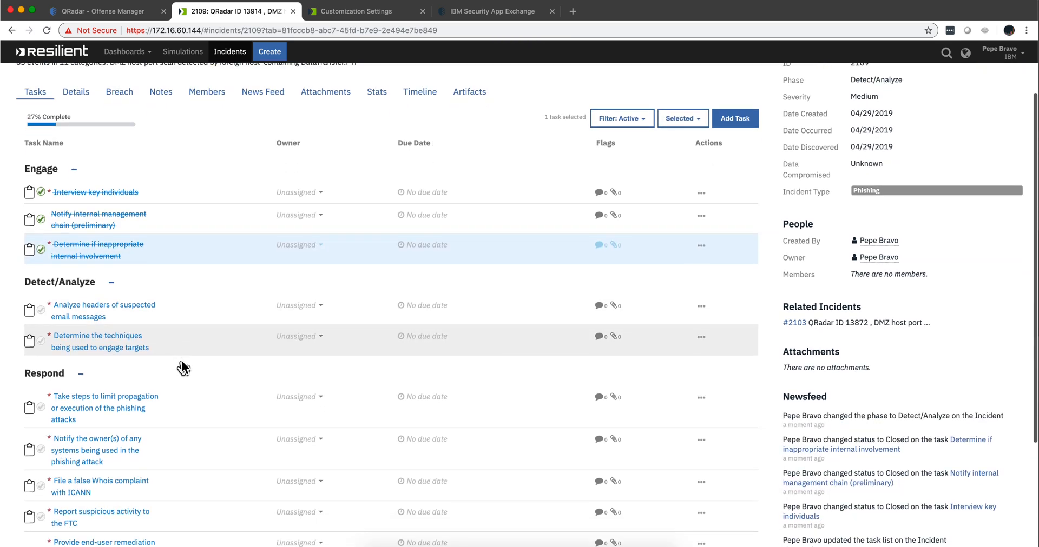
click(40, 310)
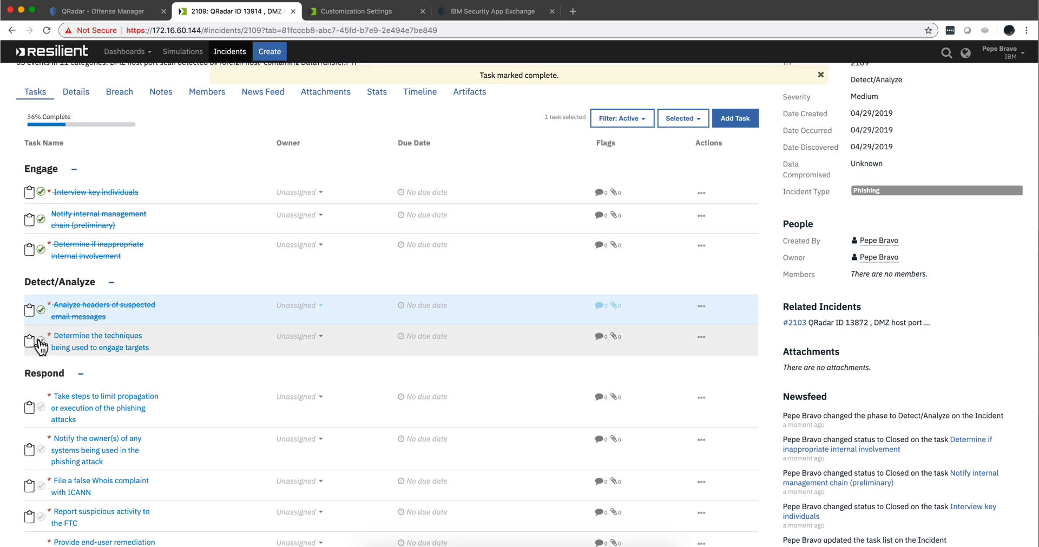
click(30, 341)
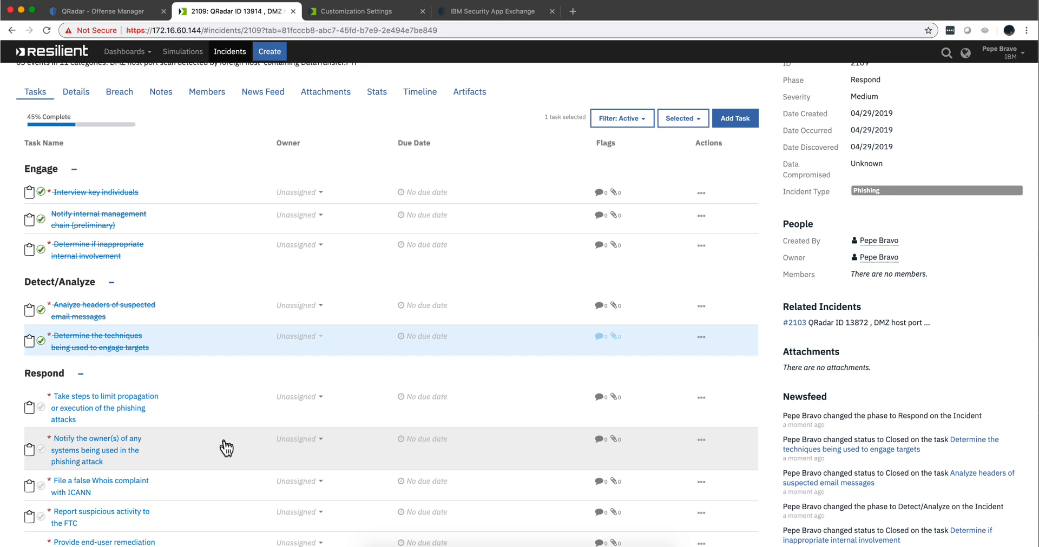
scroll(down, 3)
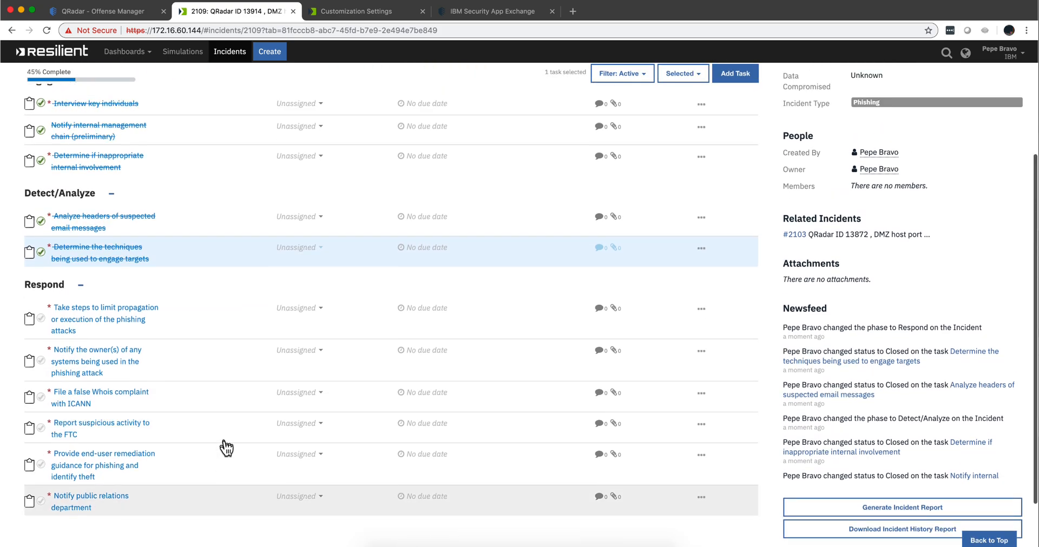
scroll(up, 3)
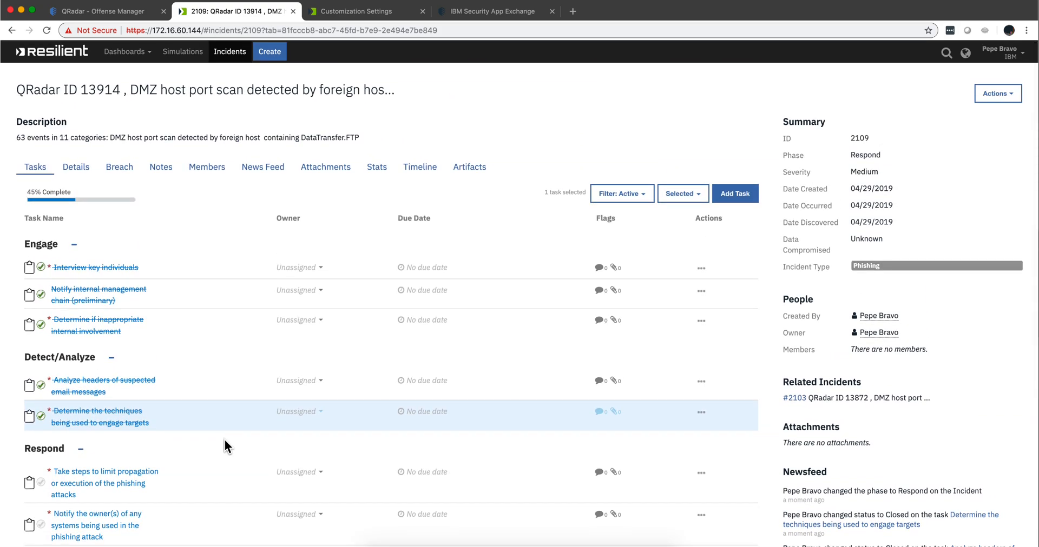